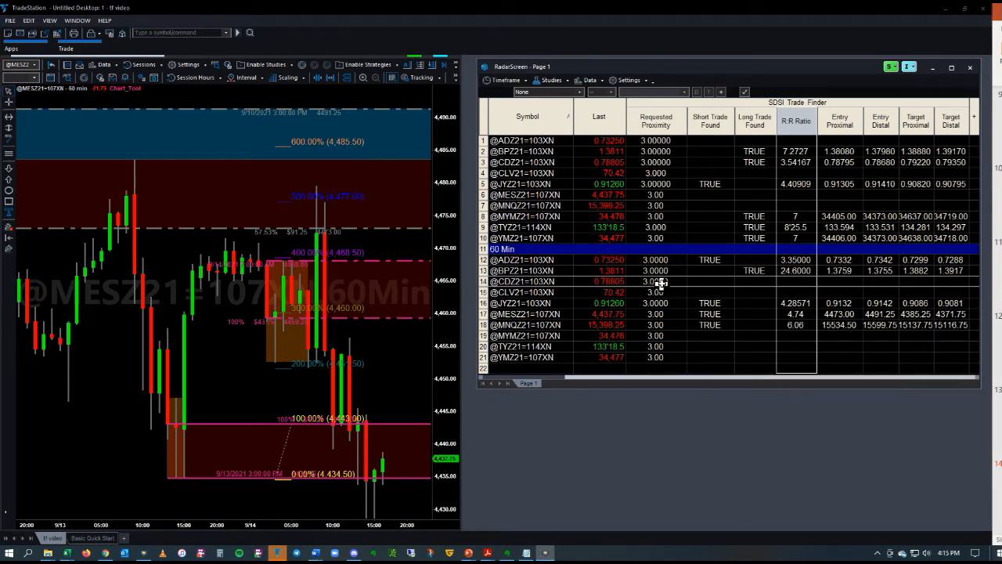
right_click(658, 281)
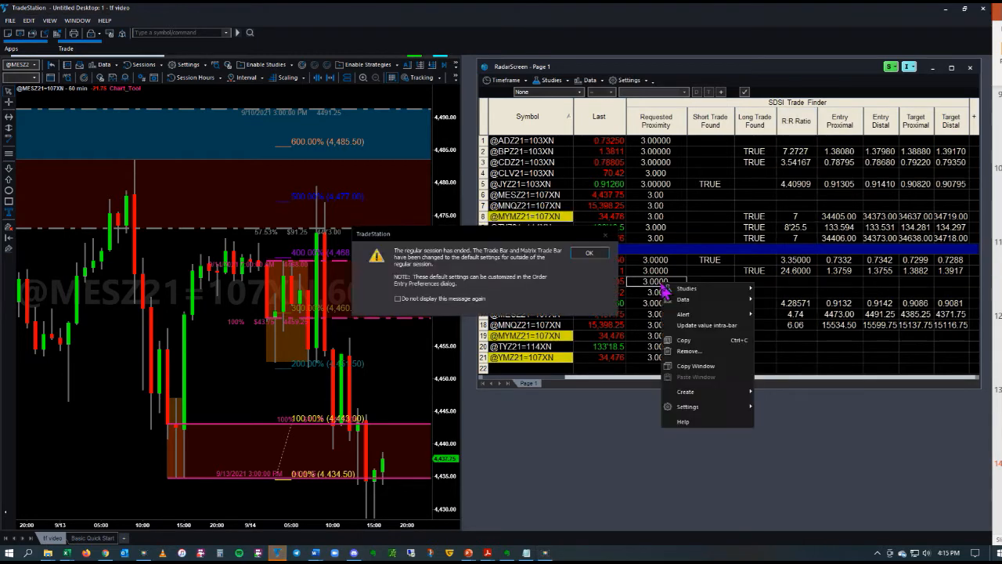
left_click(589, 252)
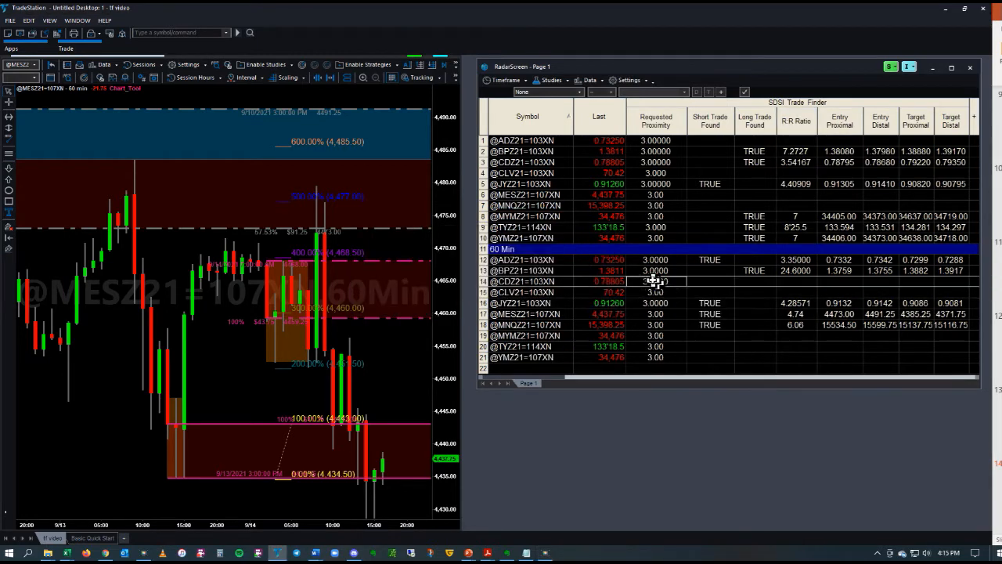
right_click(649, 280)
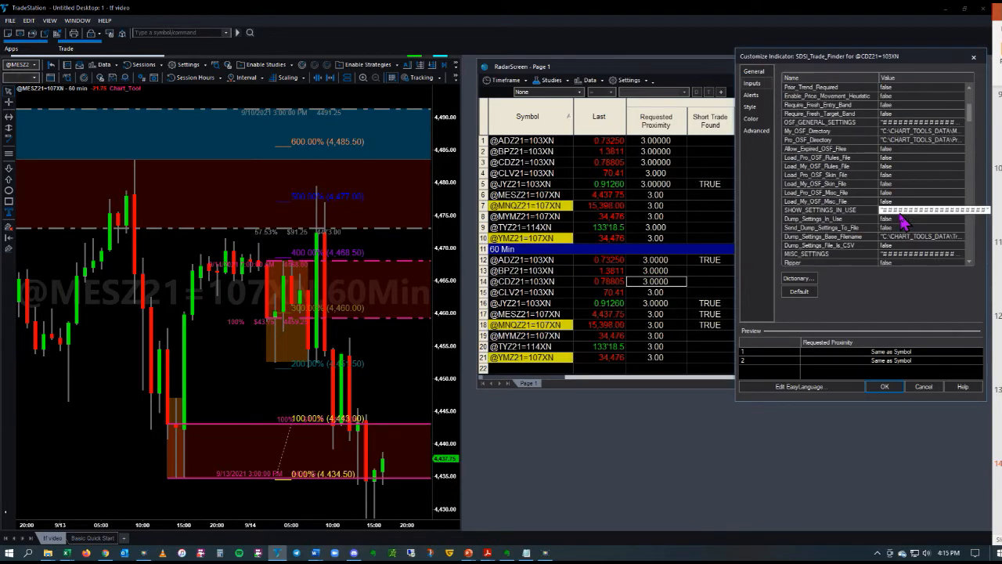
- Set Send_Dump_Settings_To_File and Dump_Settings_File_Is_CSV to true and confirm with OK
scroll("down", 3)
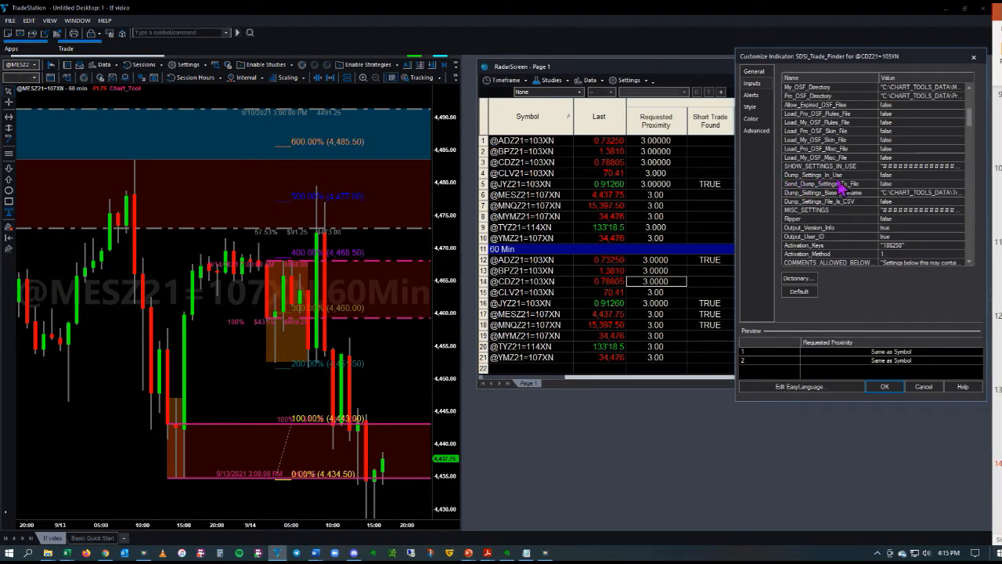
left_click(814, 175)
type("true")
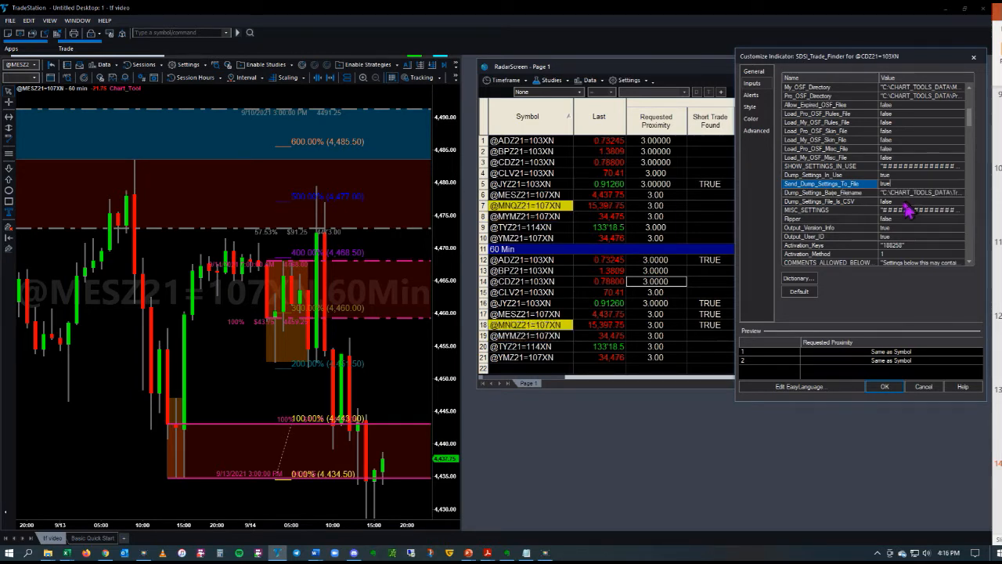
left_click(821, 201)
type("true")
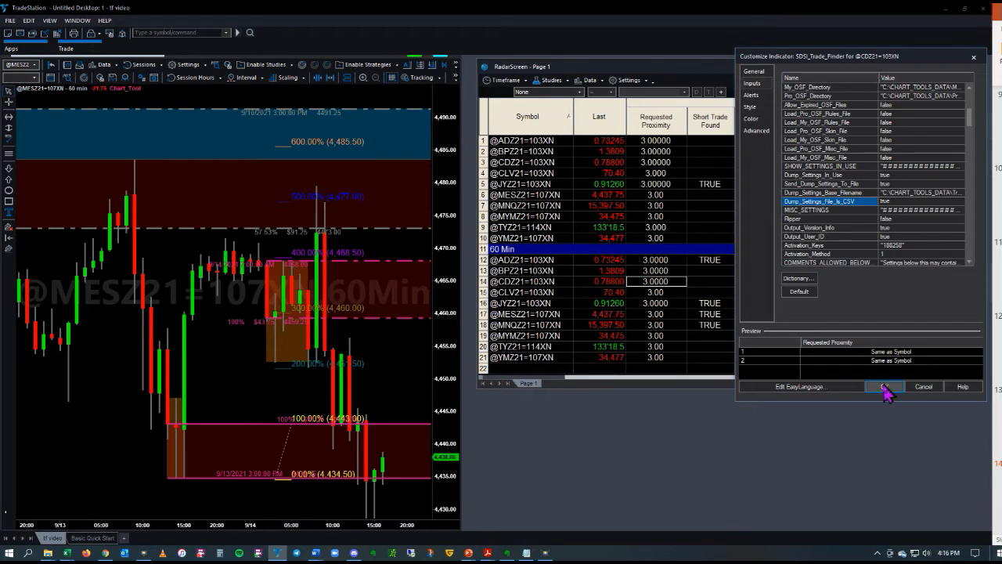
left_click(883, 386)
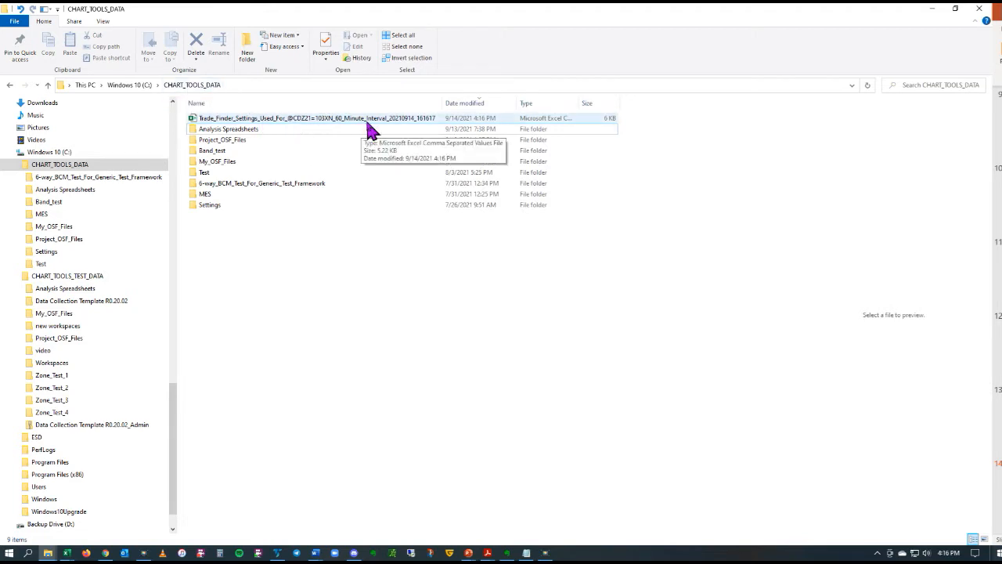
mouse_move(336, 133)
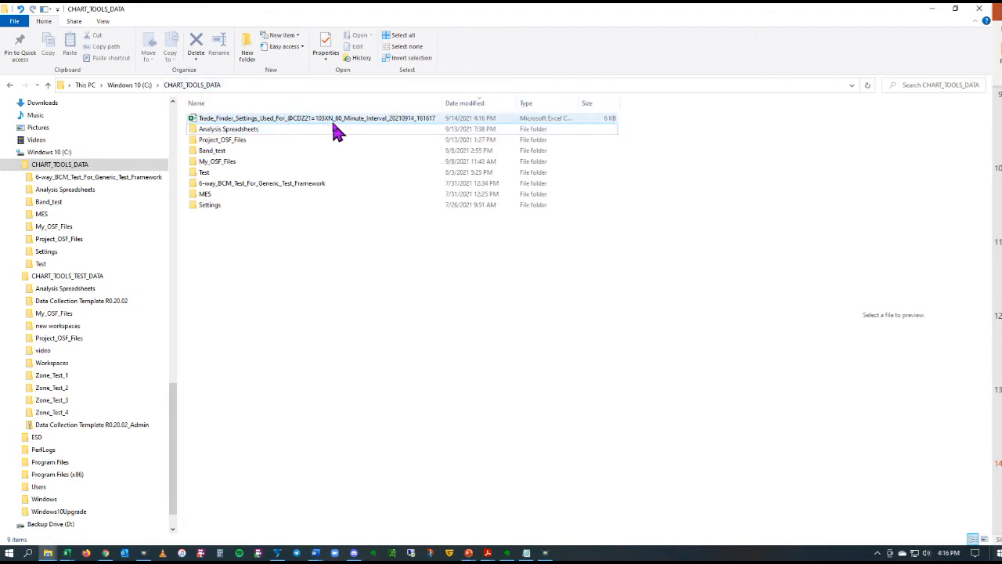
mouse_move(392, 126)
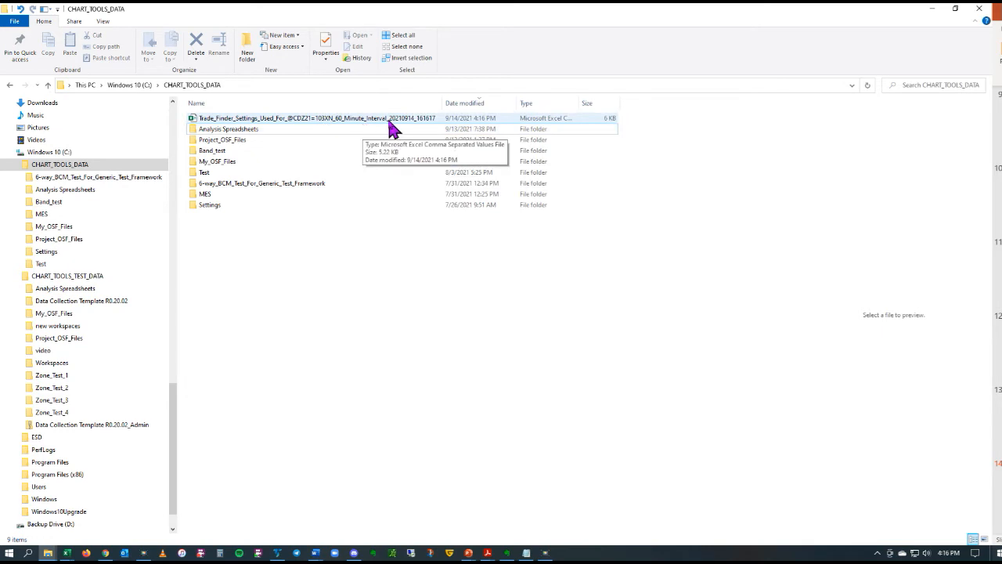
mouse_move(400, 133)
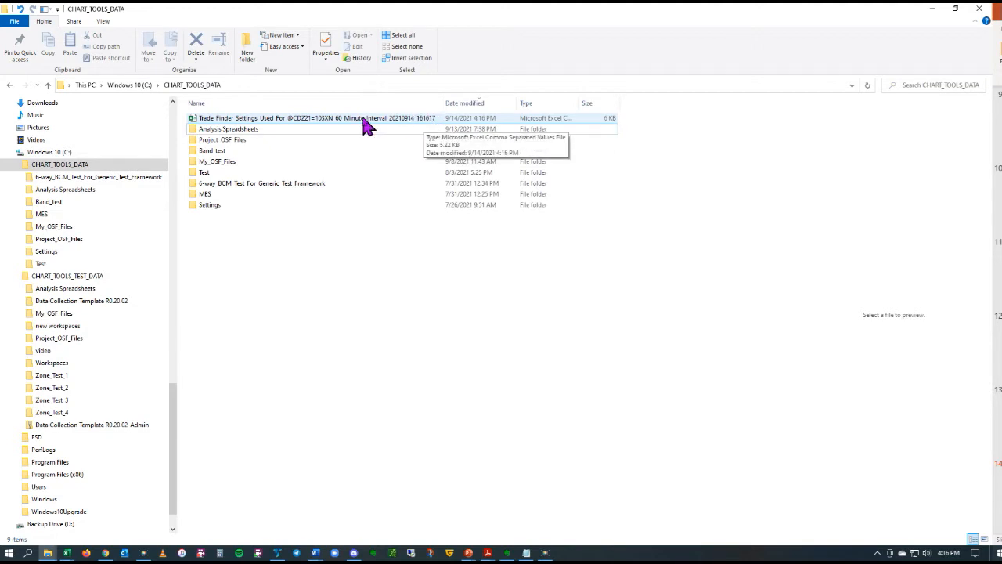
left_click(313, 118)
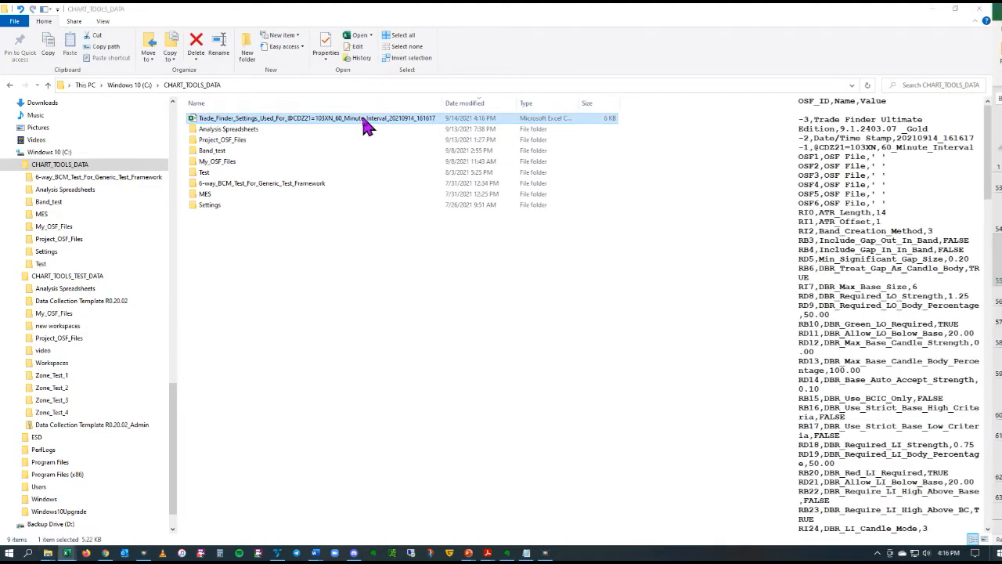
left_click(313, 118)
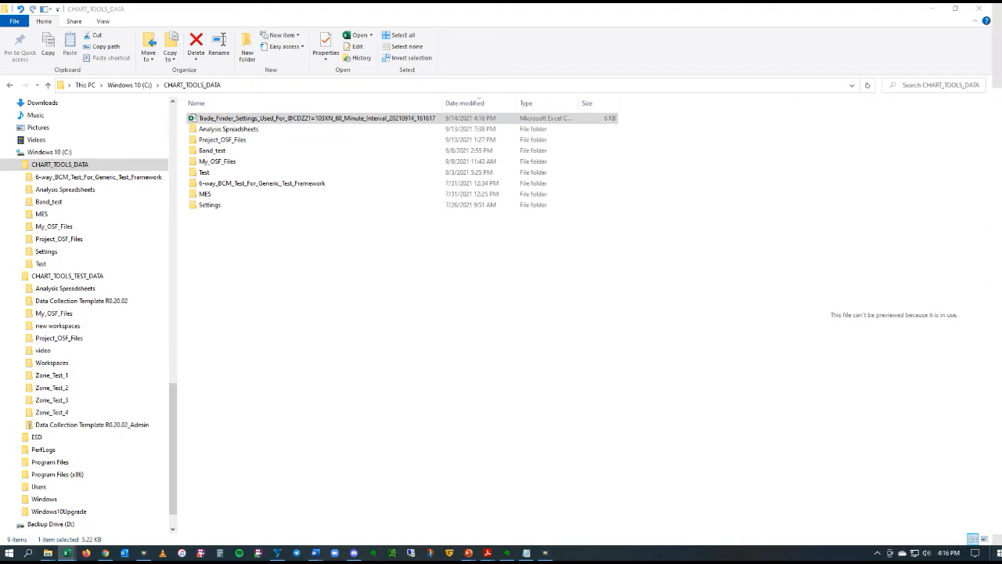
- Open the settings CSV in Excel and scroll through its roughly 145 ID, name and value rows
double_click(313, 117)
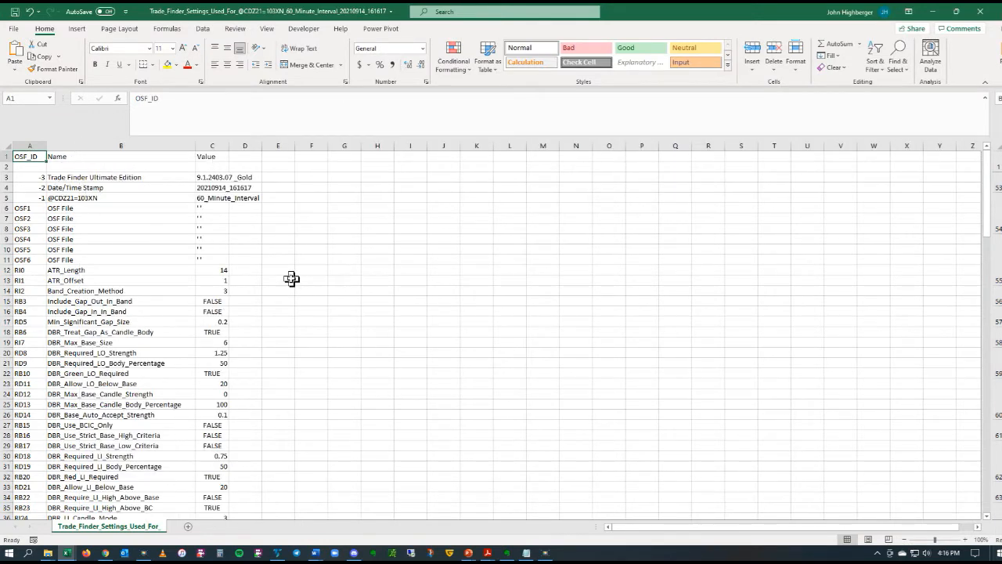
mouse_move(137, 221)
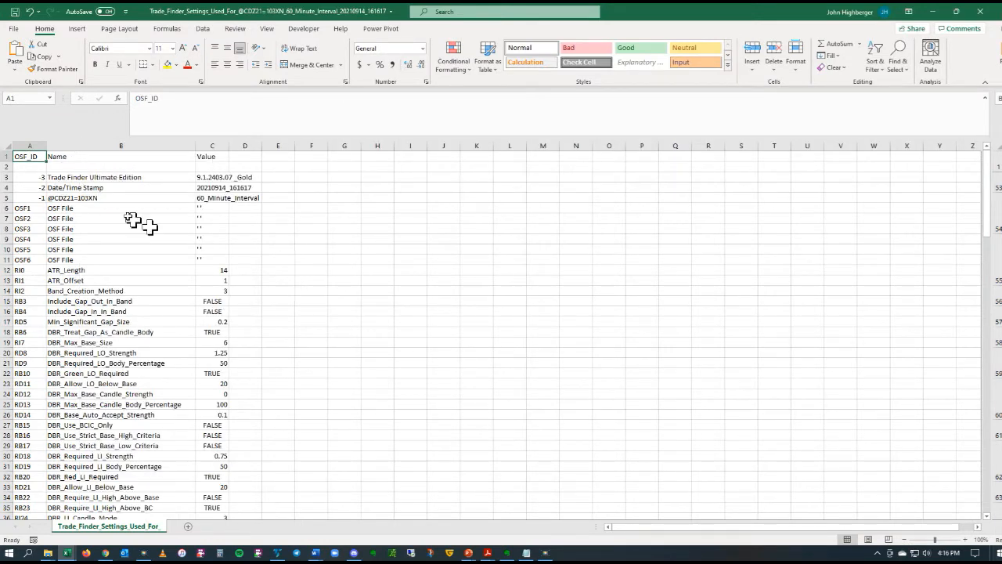
mouse_move(102, 191)
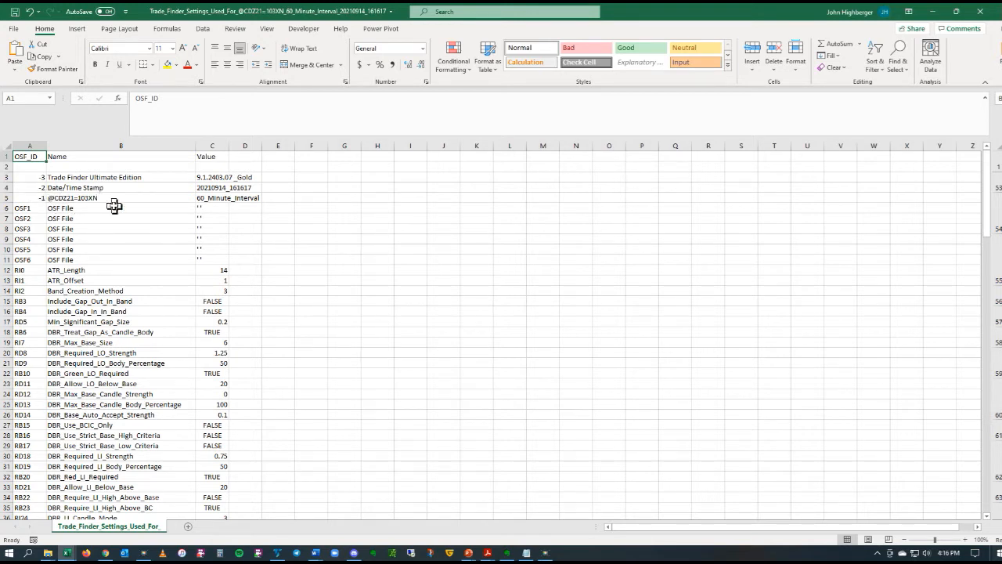
mouse_move(53, 216)
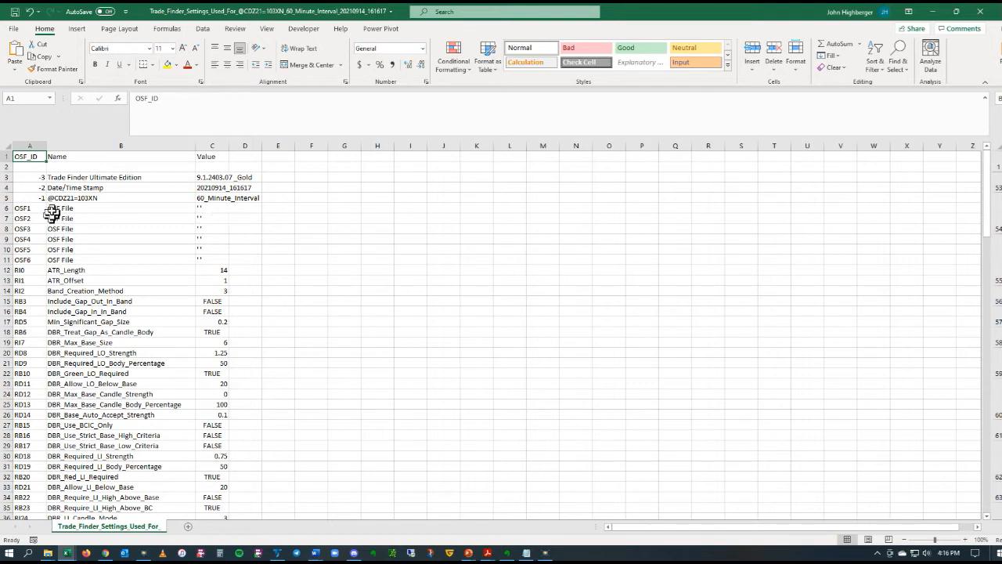
mouse_move(203, 270)
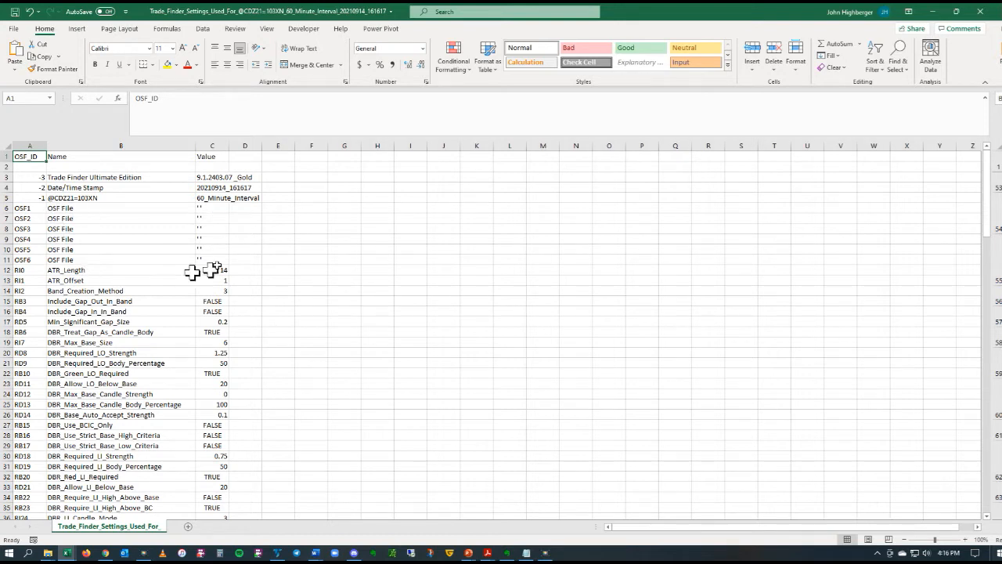
mouse_move(235, 246)
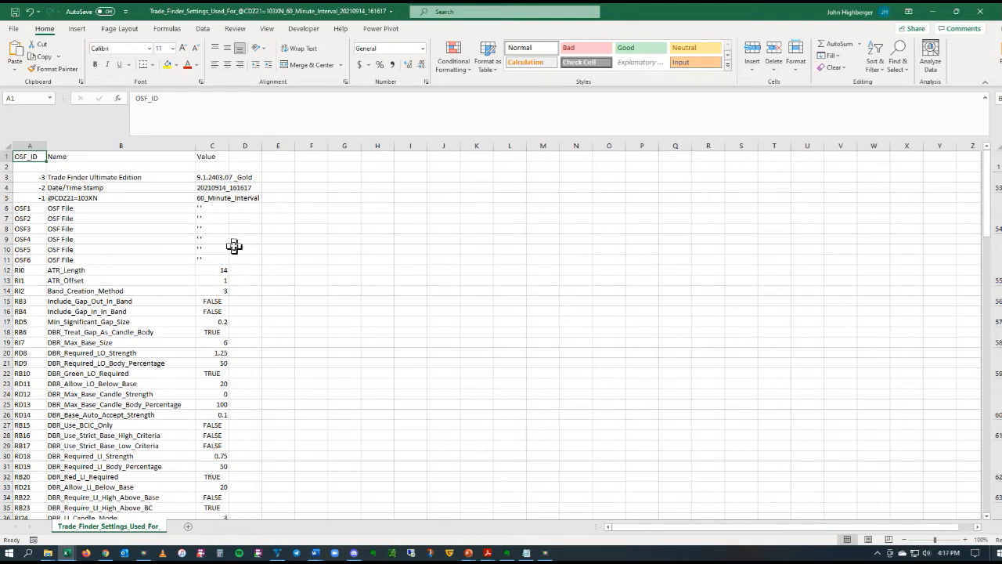
mouse_move(246, 290)
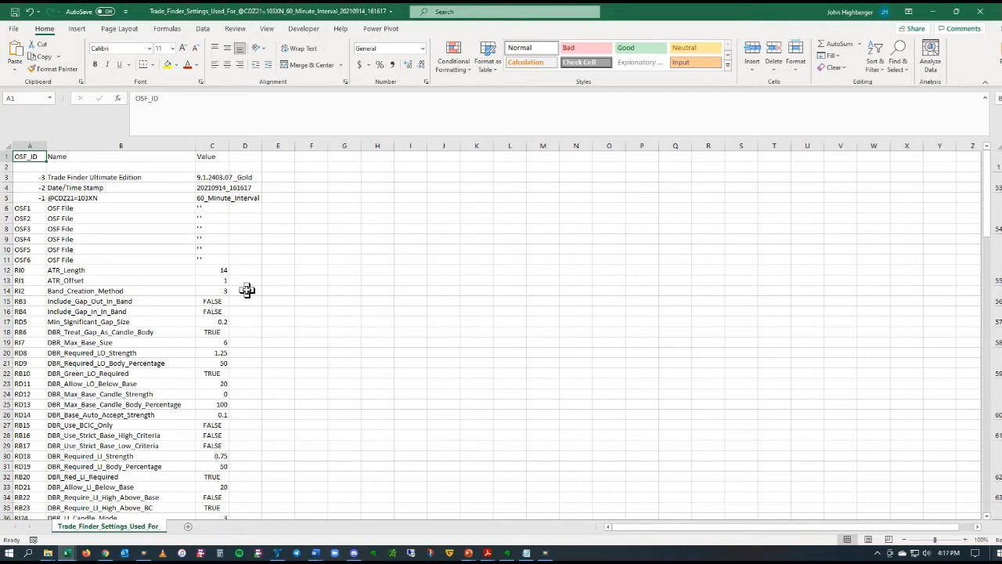
scroll("down", 3)
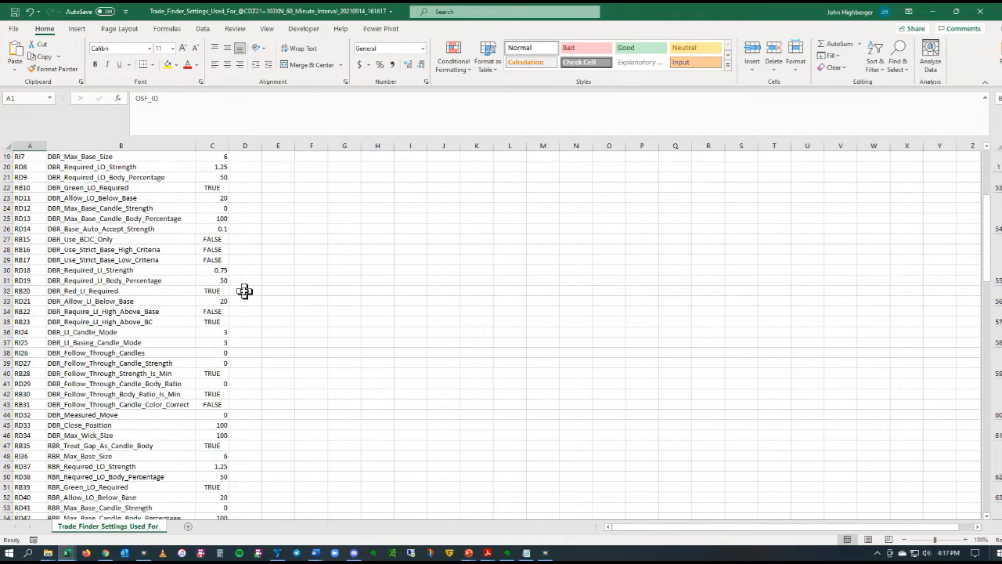
scroll("down", 3)
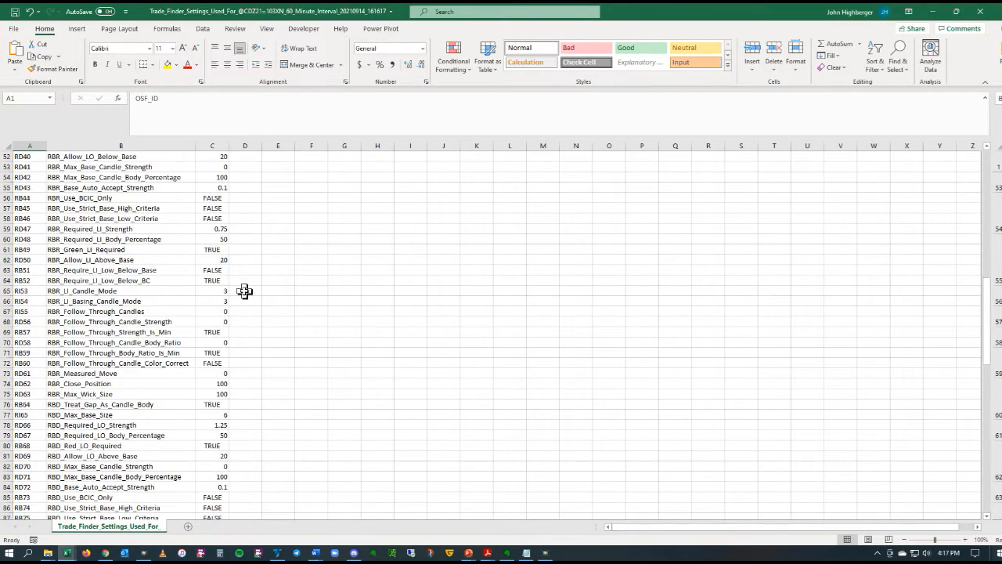
scroll("down", 3)
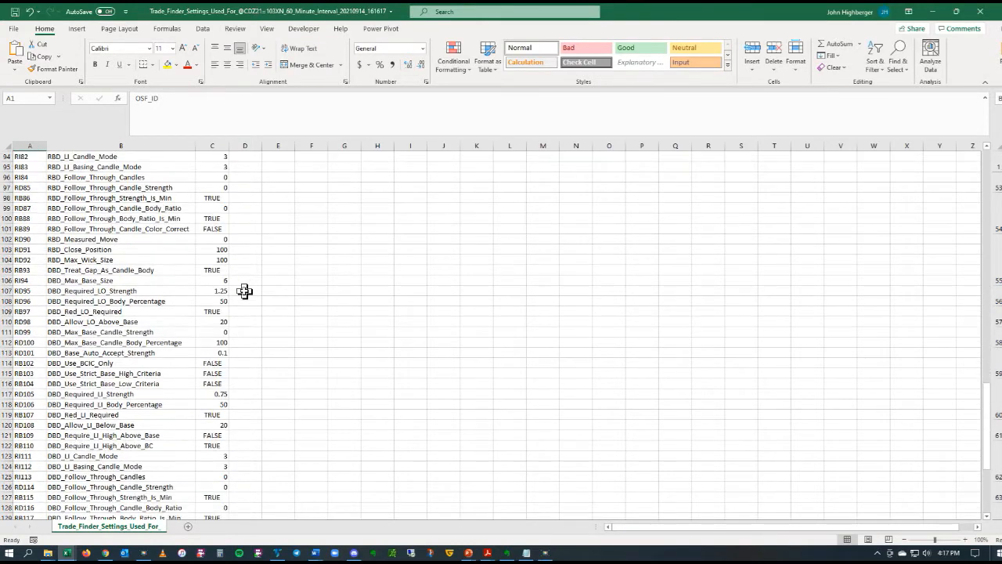
scroll("down", 3)
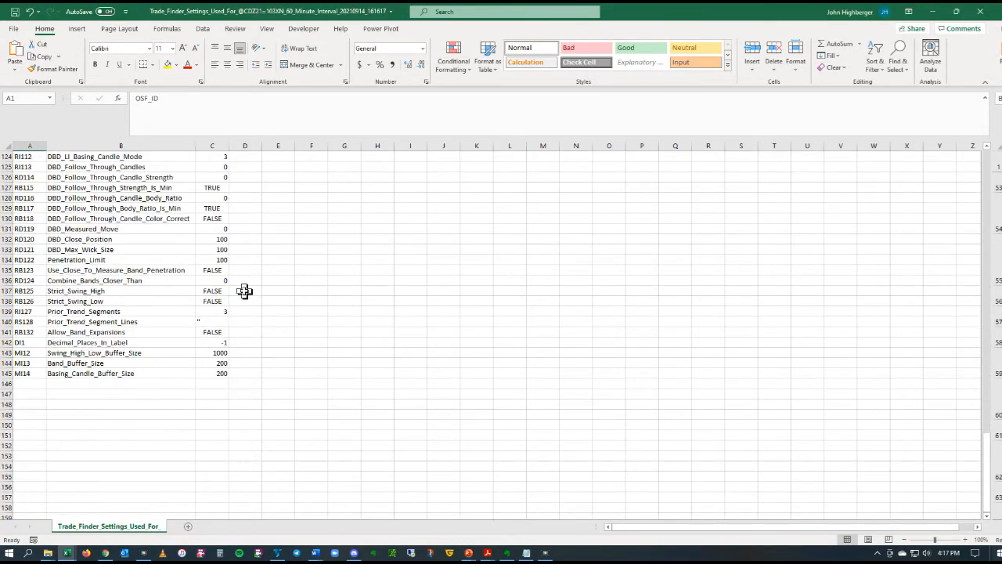
mouse_move(230, 279)
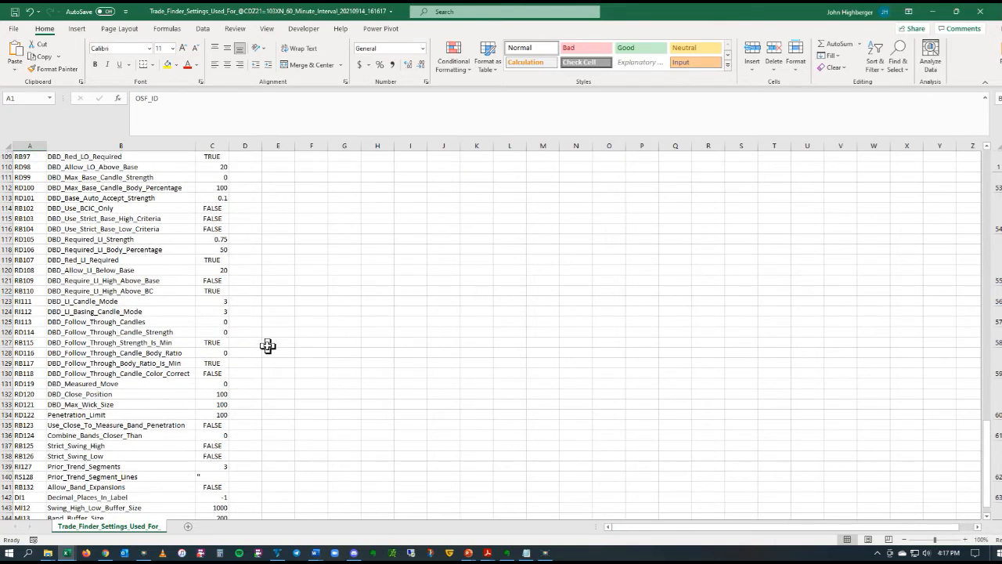
scroll("up", 3)
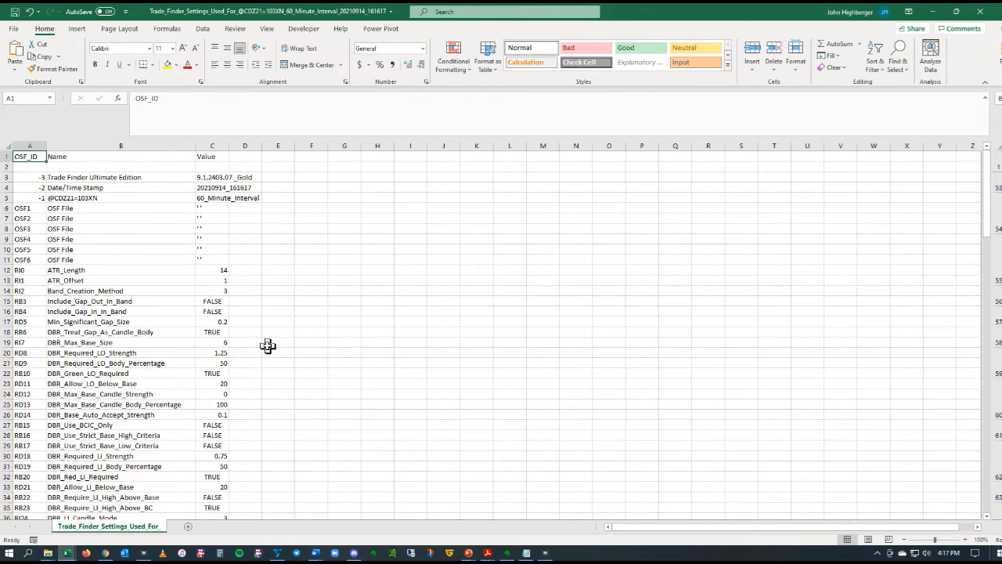
mouse_move(51, 291)
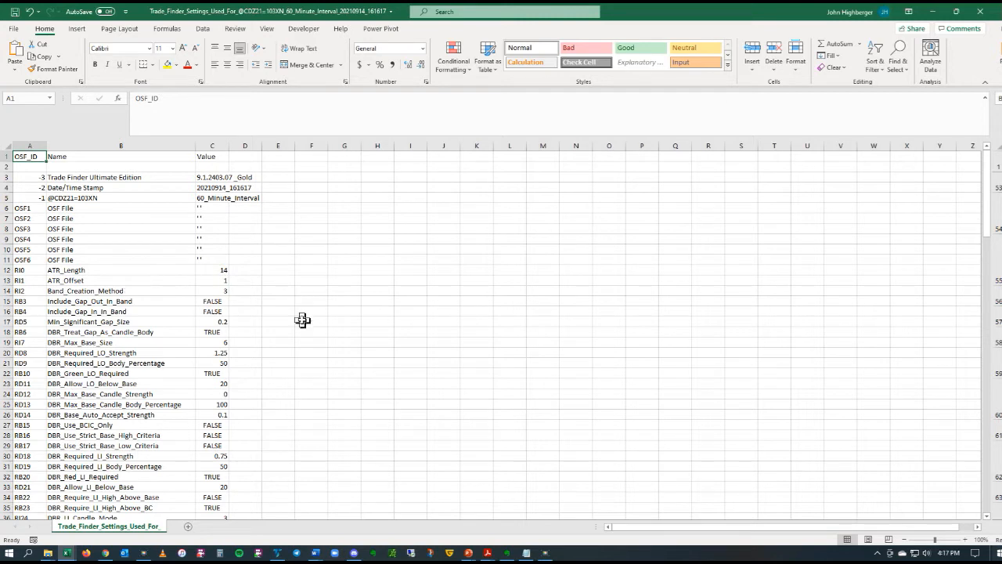
mouse_move(299, 318)
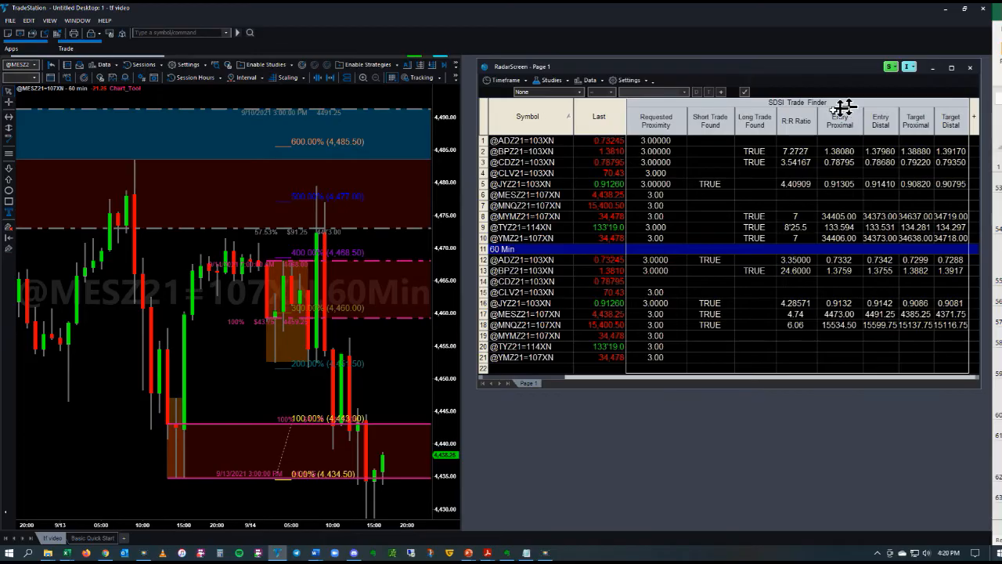
mouse_move(853, 190)
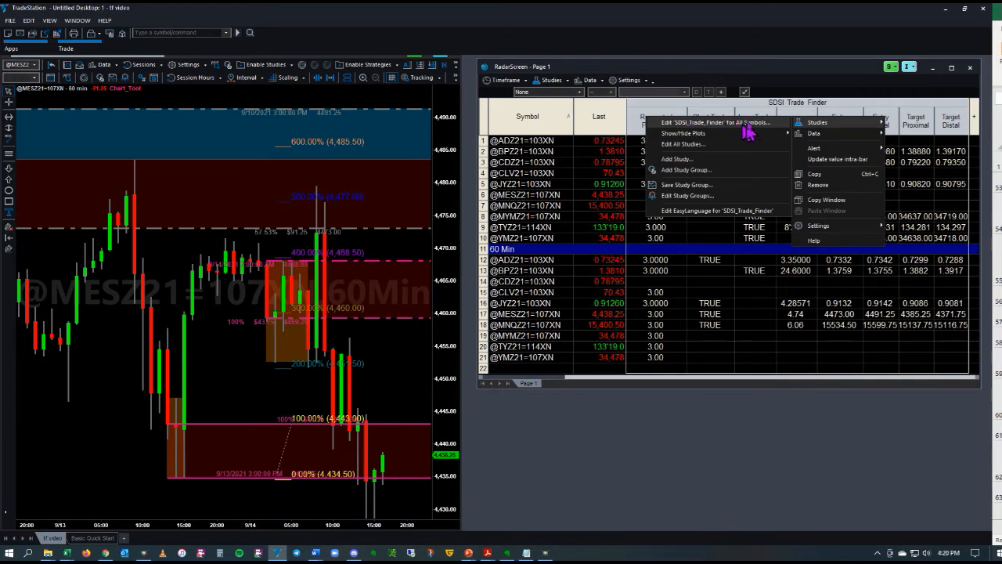
- For all symbols, turn on Dump_Settings_In_Use and Send_Dump_Settings_To_File and confirm with OK
left_click(712, 122)
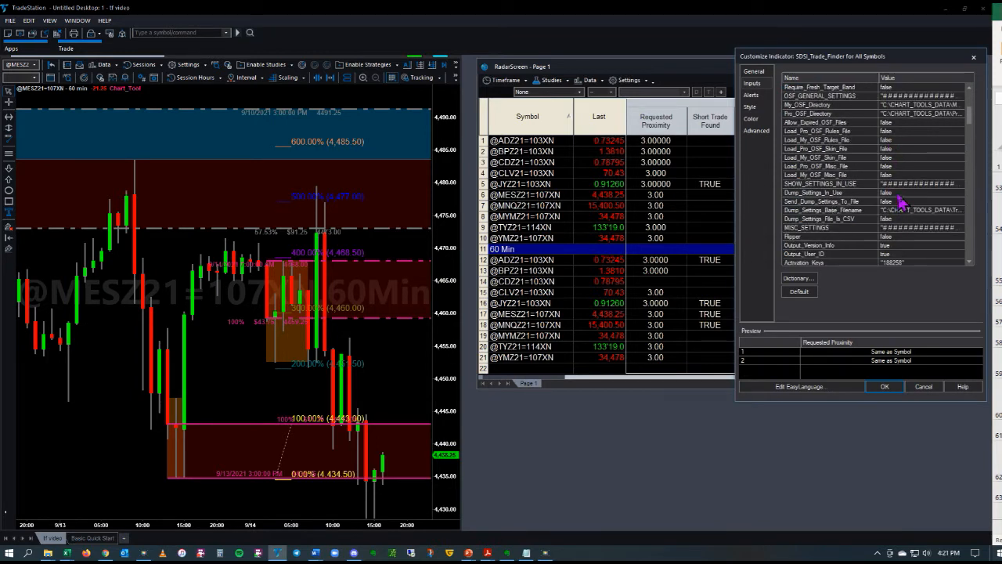
left_click(814, 192)
type("true")
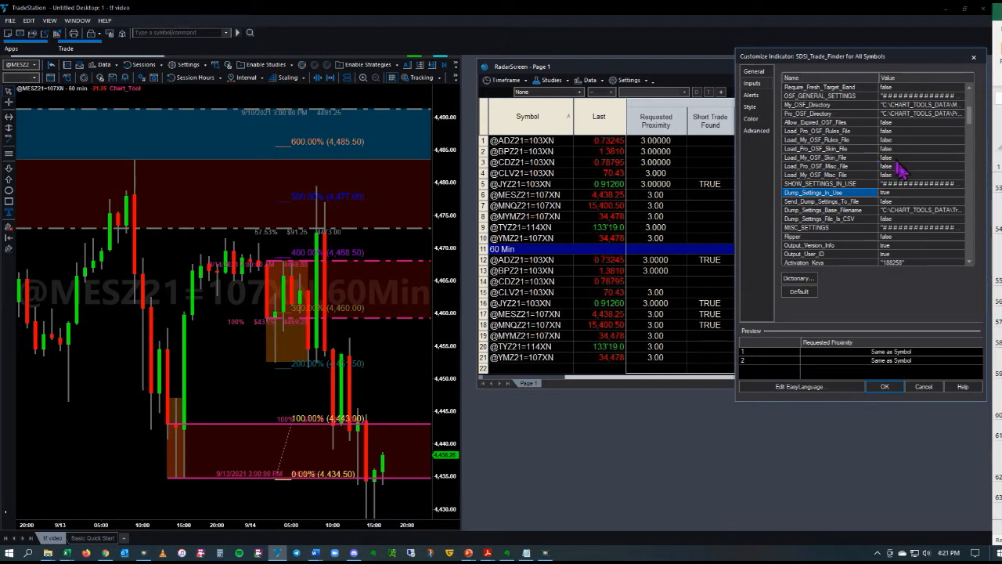
left_click(818, 201)
type("true")
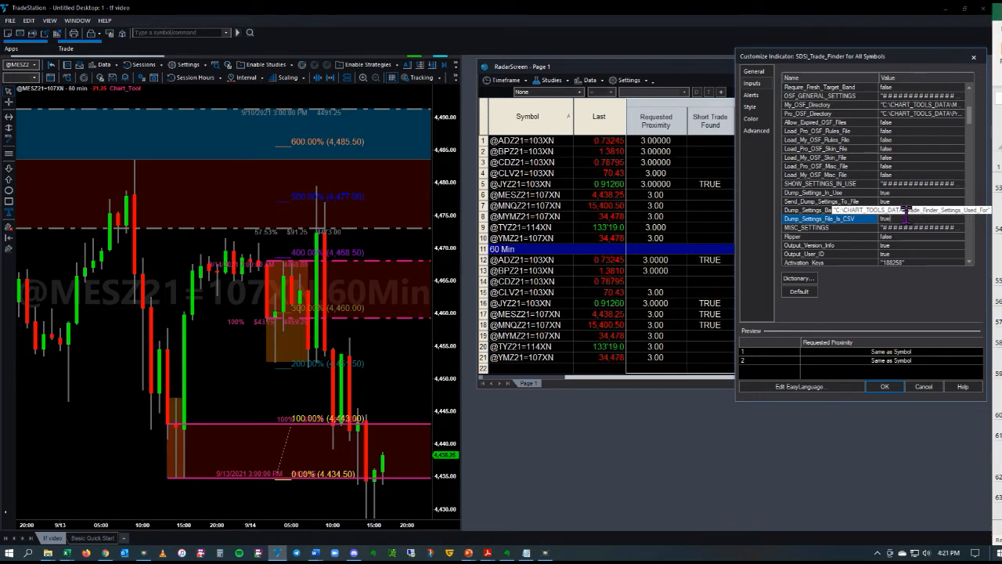
mouse_move(916, 223)
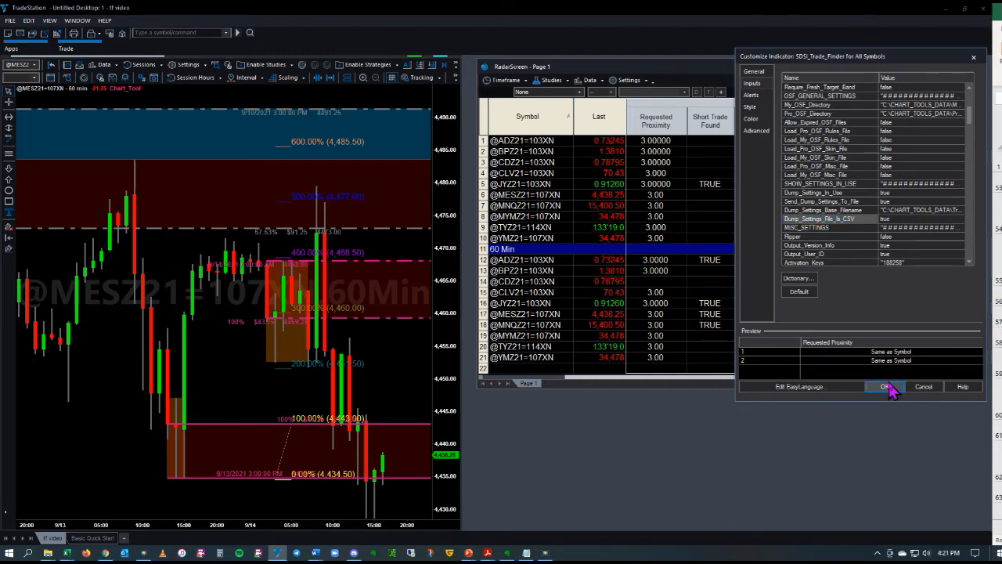
left_click(884, 386)
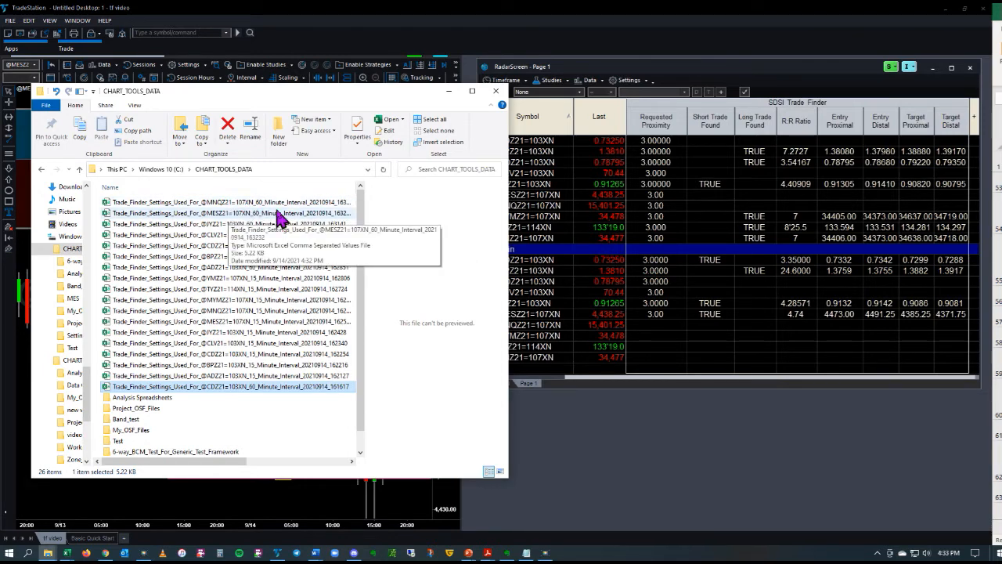
mouse_move(288, 280)
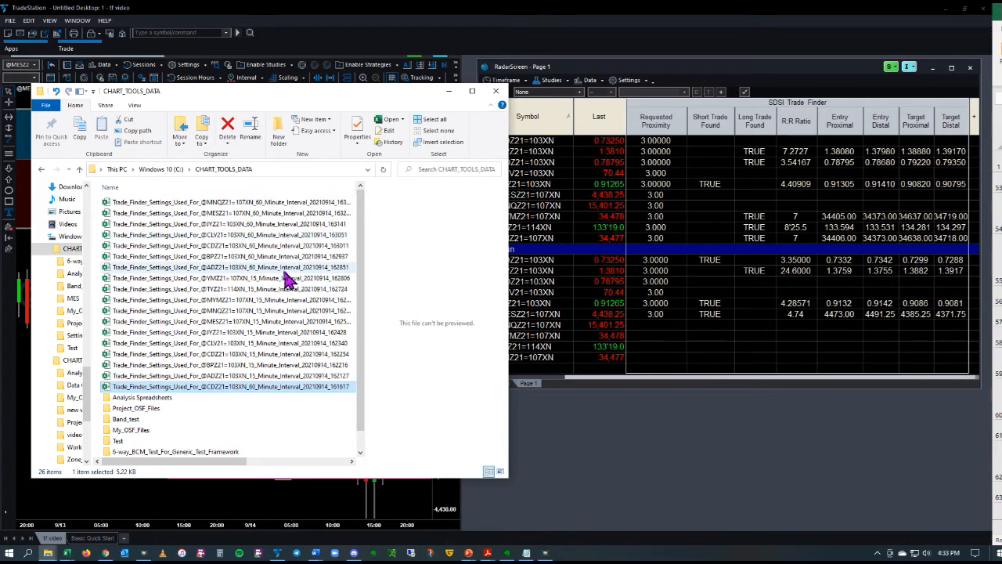
mouse_move(293, 294)
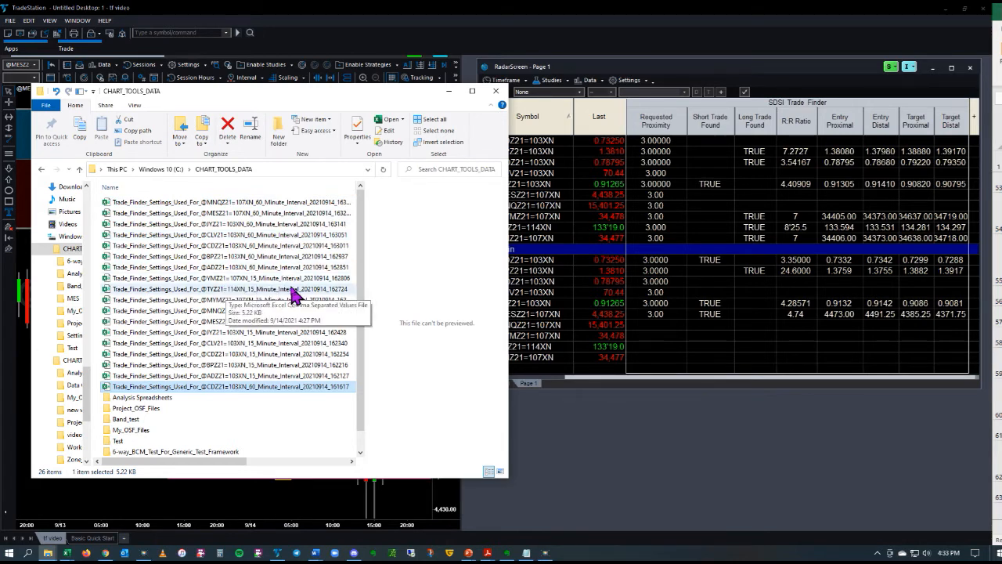
mouse_move(160, 270)
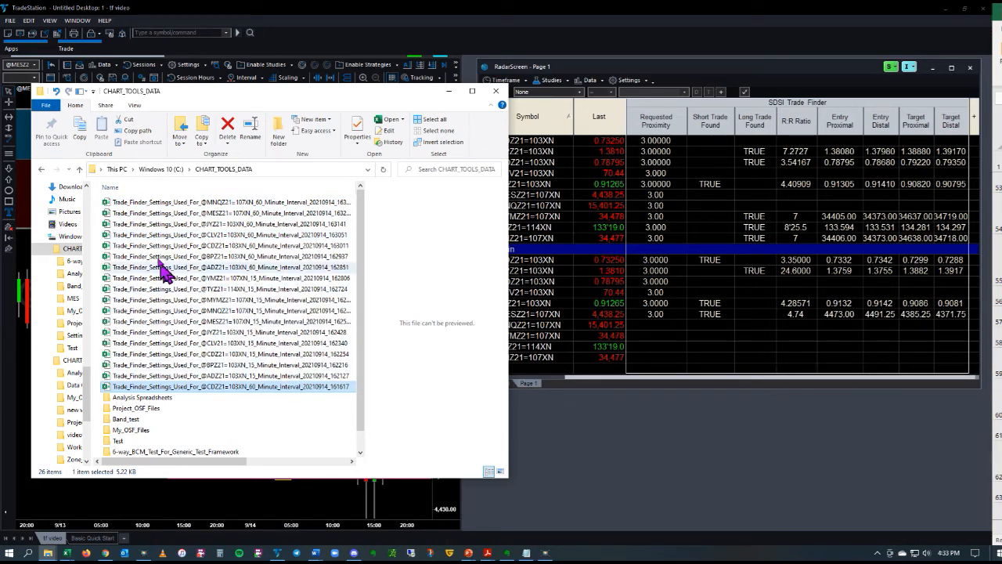
mouse_move(282, 333)
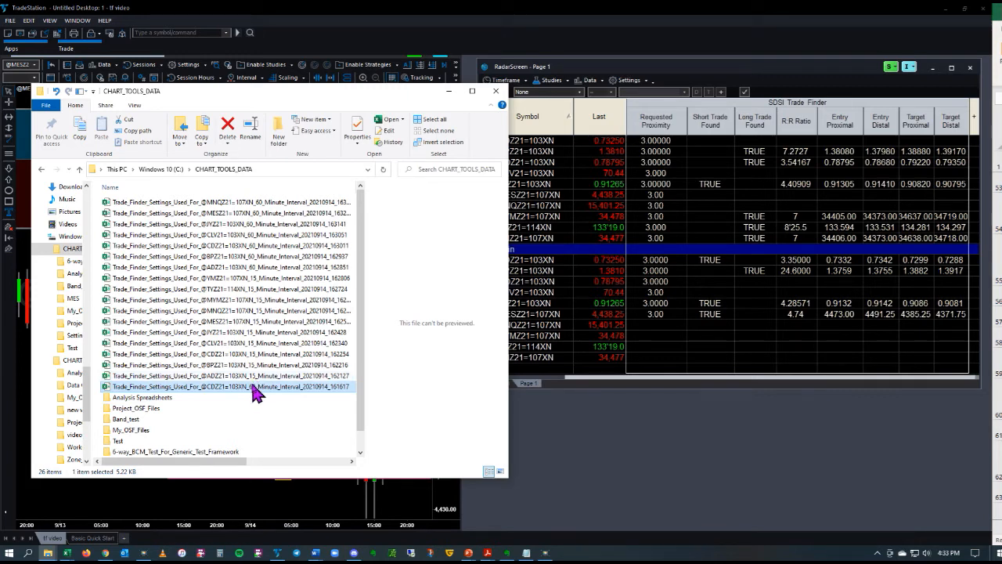
mouse_move(256, 389)
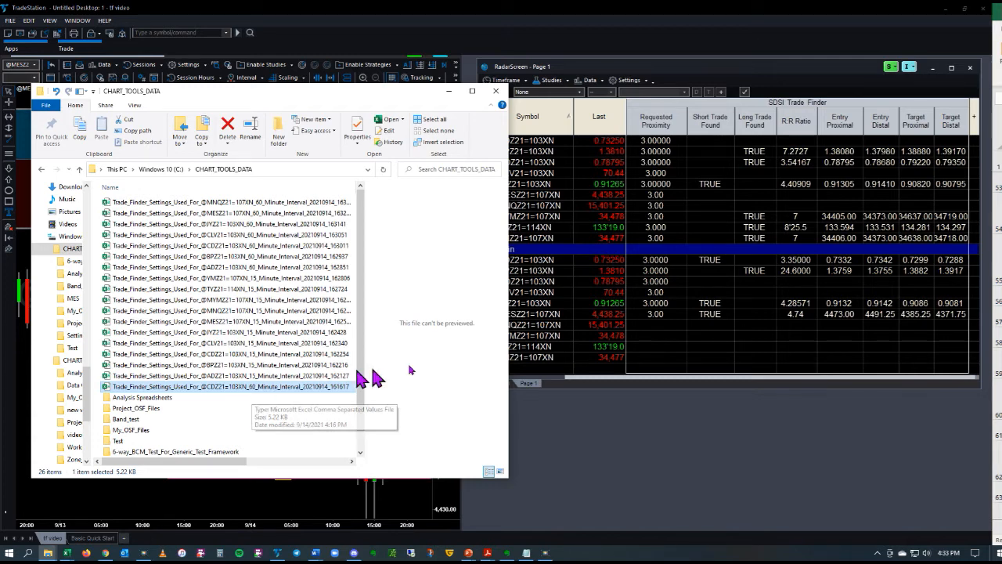
mouse_move(811, 135)
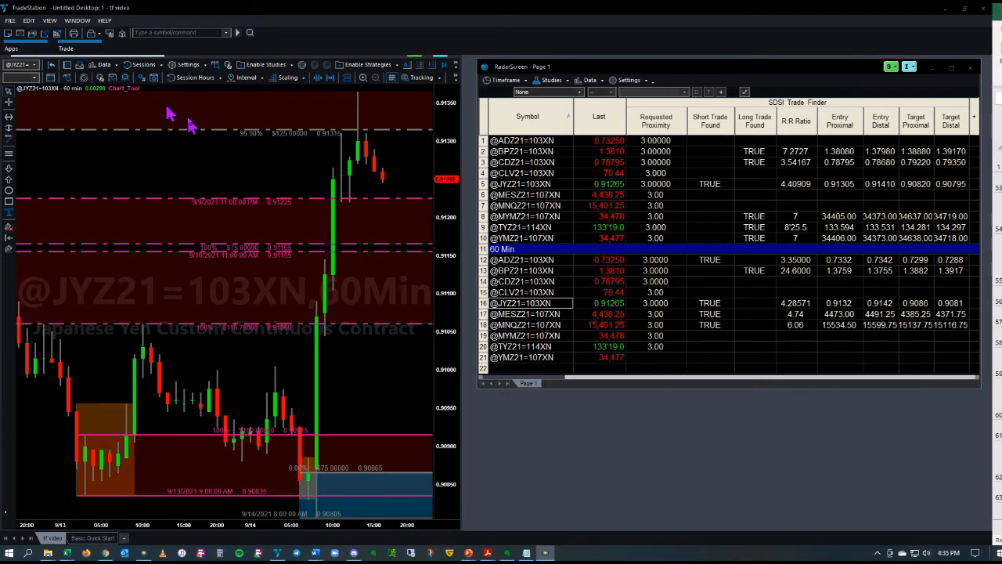
mouse_move(180, 176)
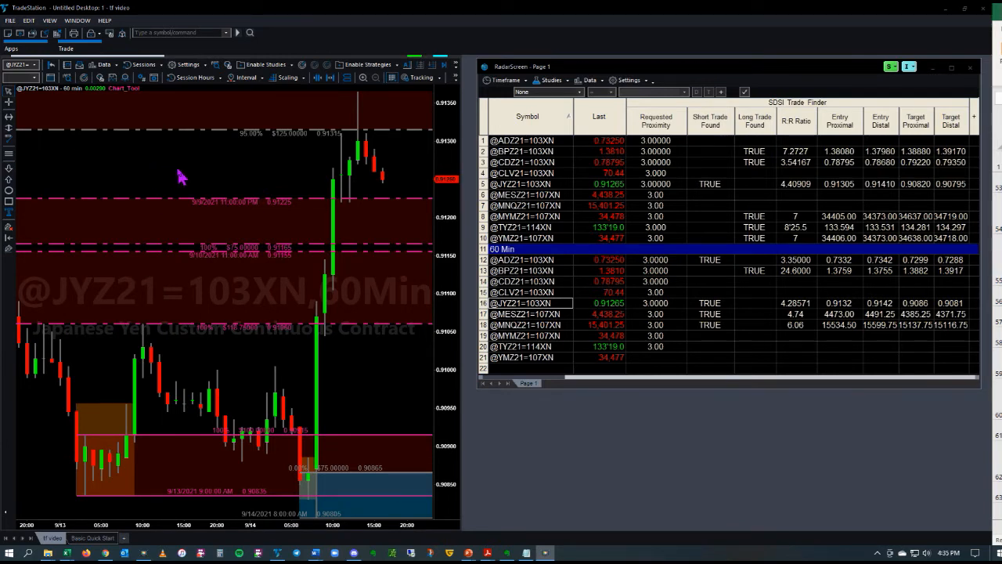
right_click(180, 176)
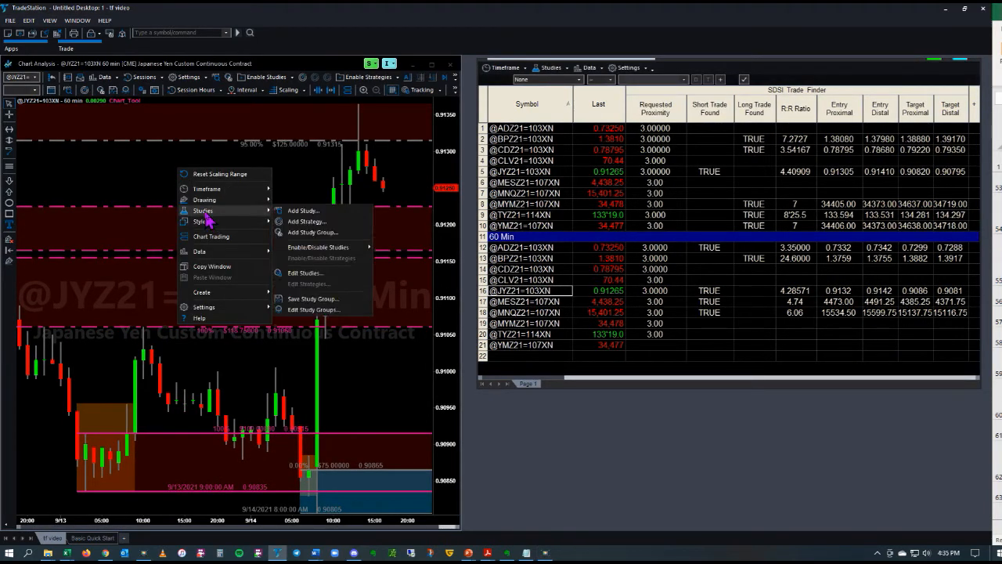
mouse_move(305, 273)
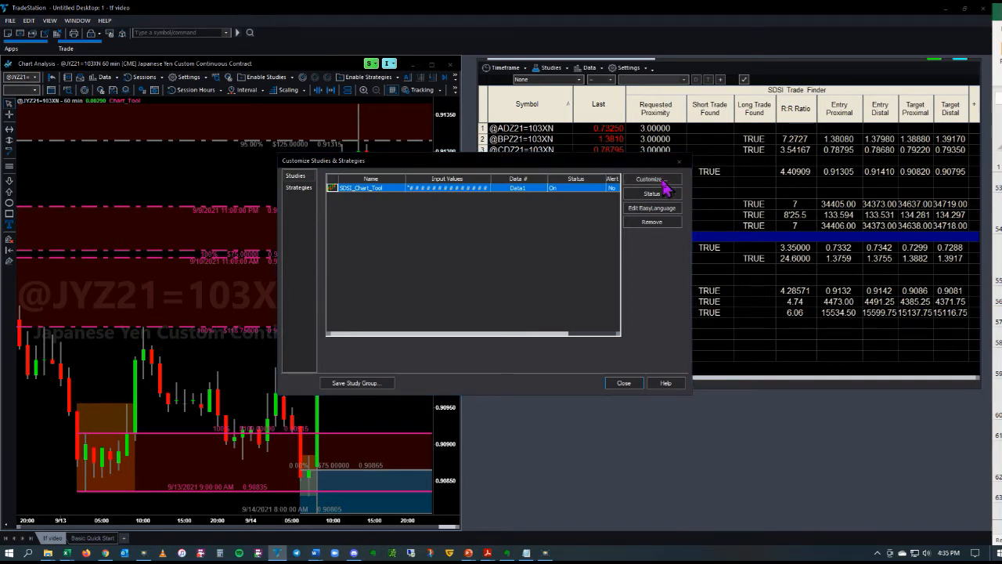
- Review the SDSI_Chart_Tool inputs down to the dump-settings options and confirm with OK
left_click(648, 178)
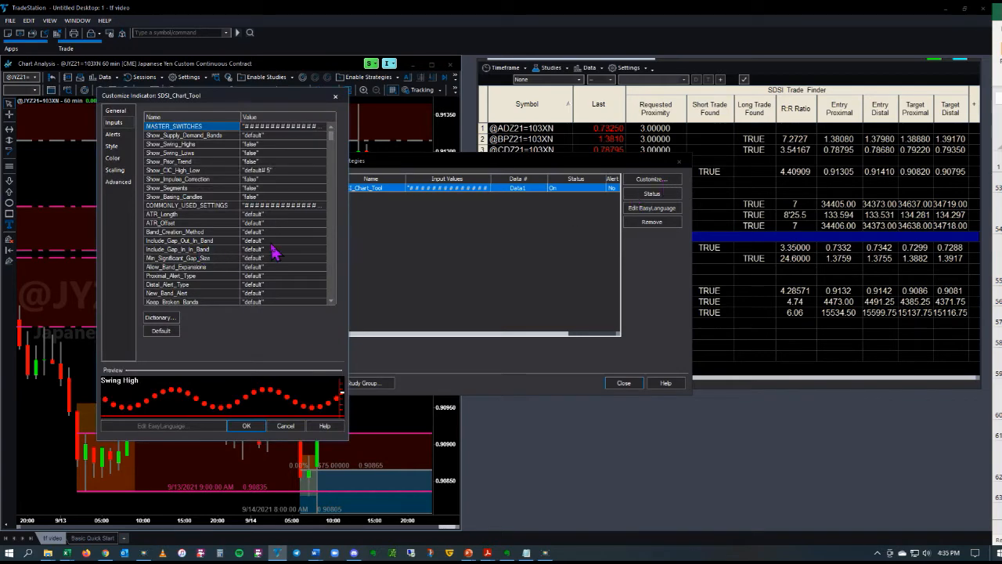
scroll("down", 3)
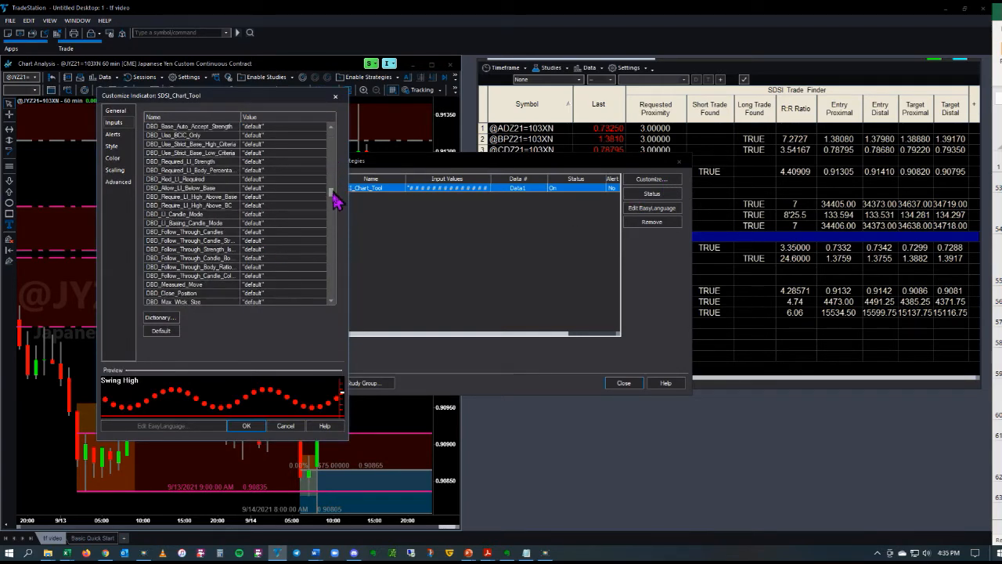
scroll("down", 3)
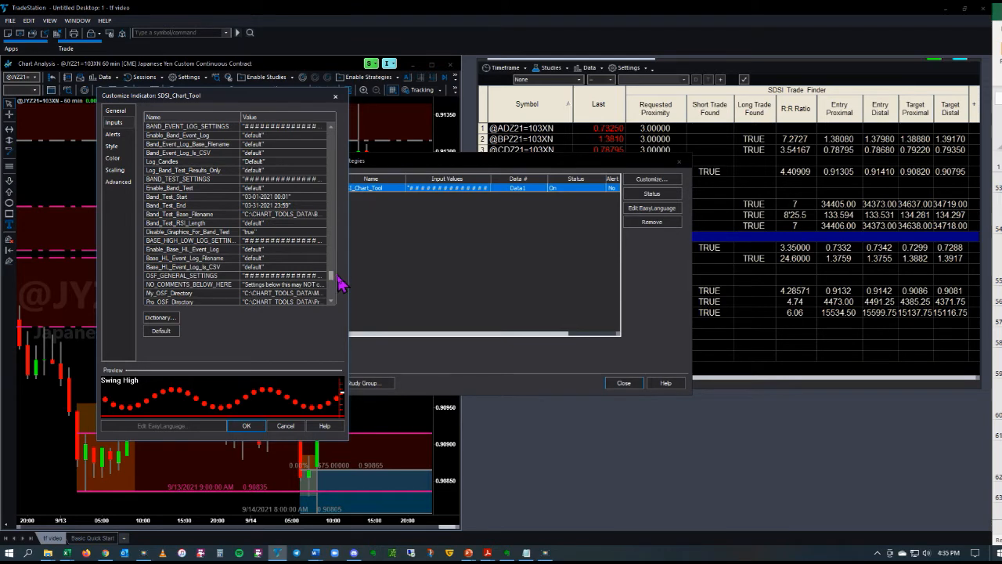
scroll("down", 3)
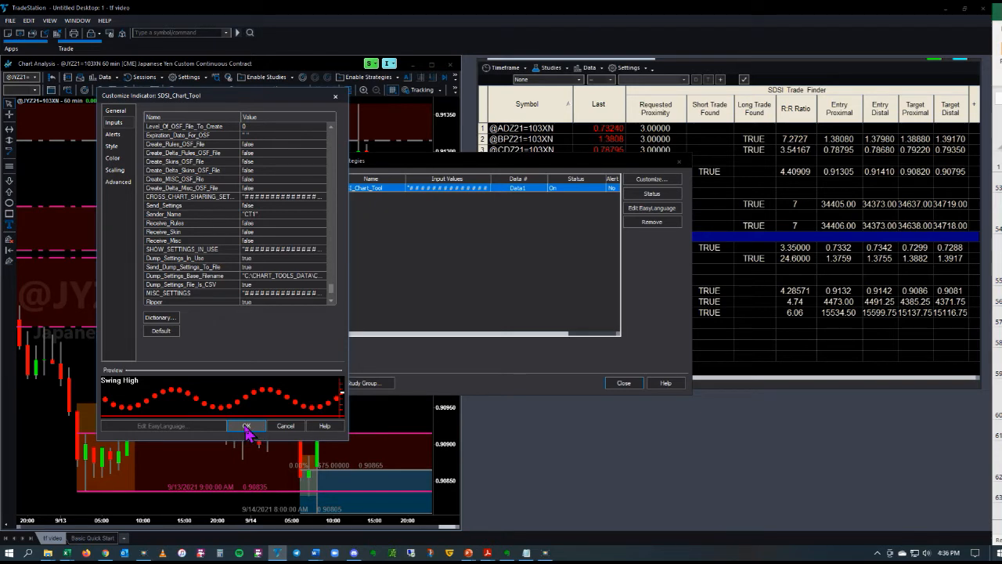
left_click(247, 425)
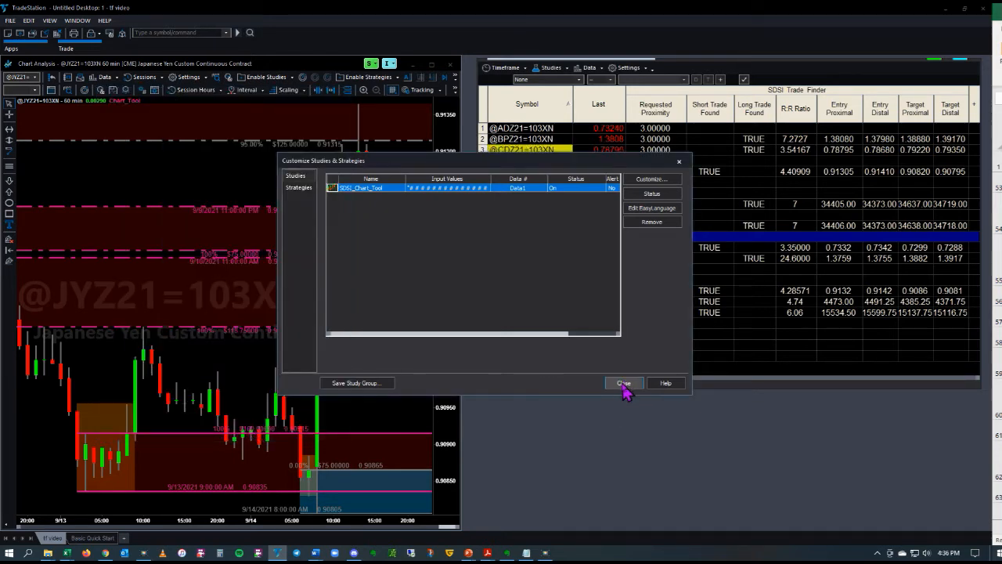
- Close Customize Studies & Strategies and open the Chart_Tool_Settings_Used_For_@JYZ21 60-minute CSV in Excel
left_click(623, 382)
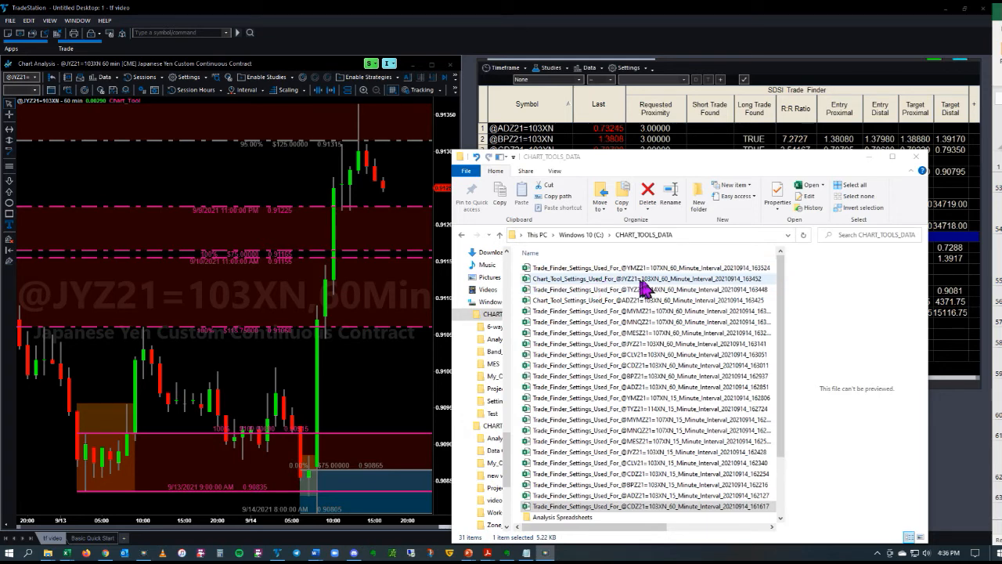
mouse_move(666, 288)
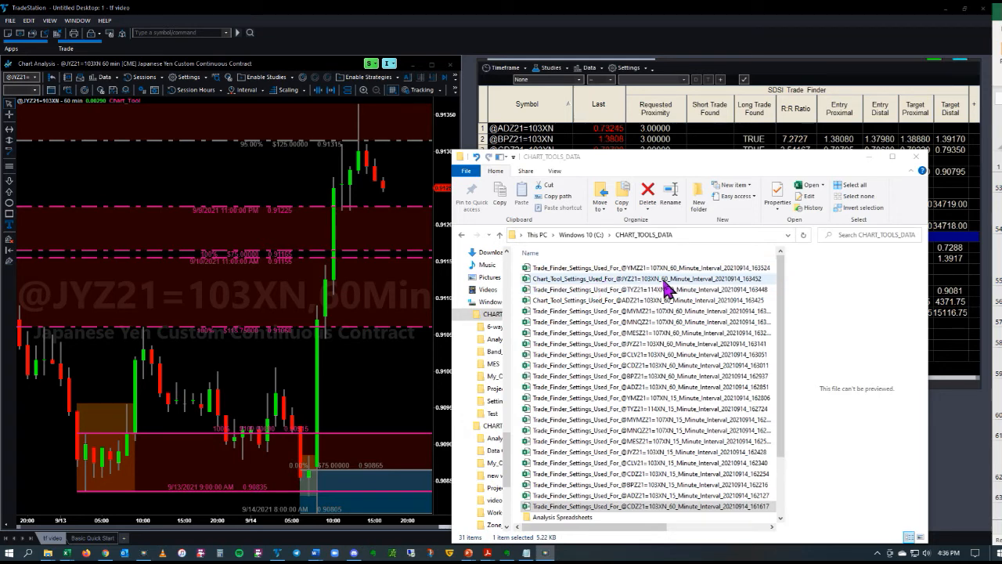
left_click(642, 278)
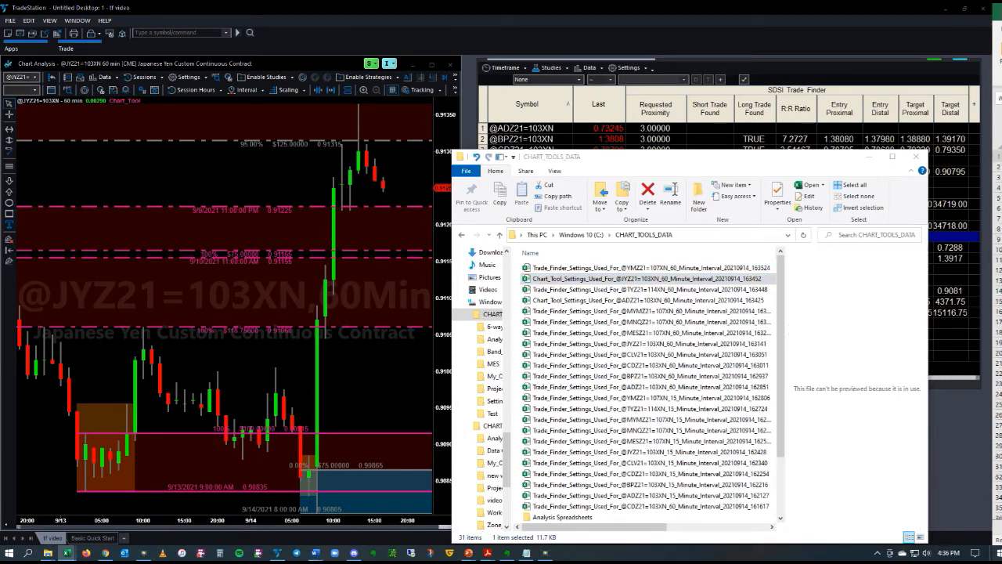
double_click(650, 278)
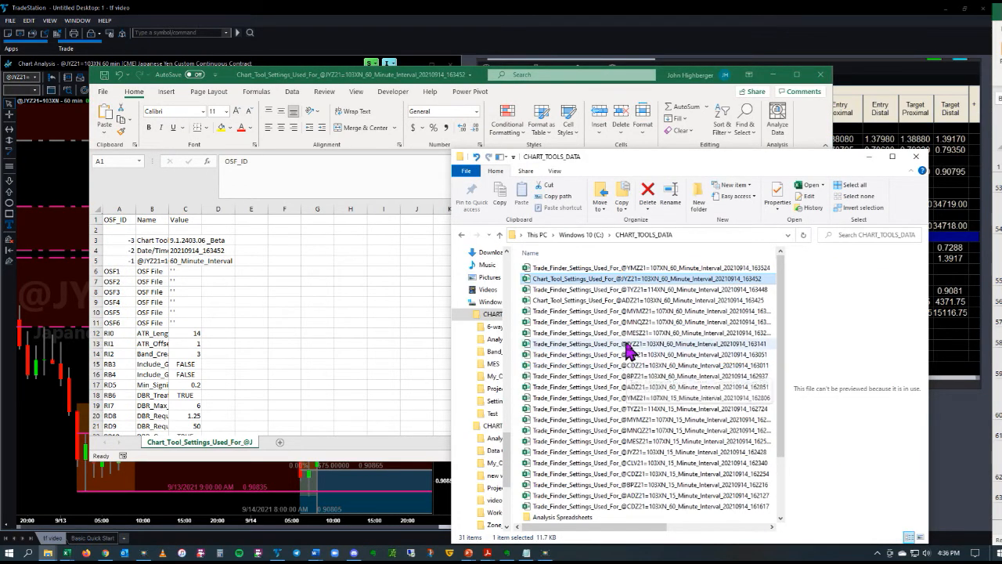
mouse_move(642, 348)
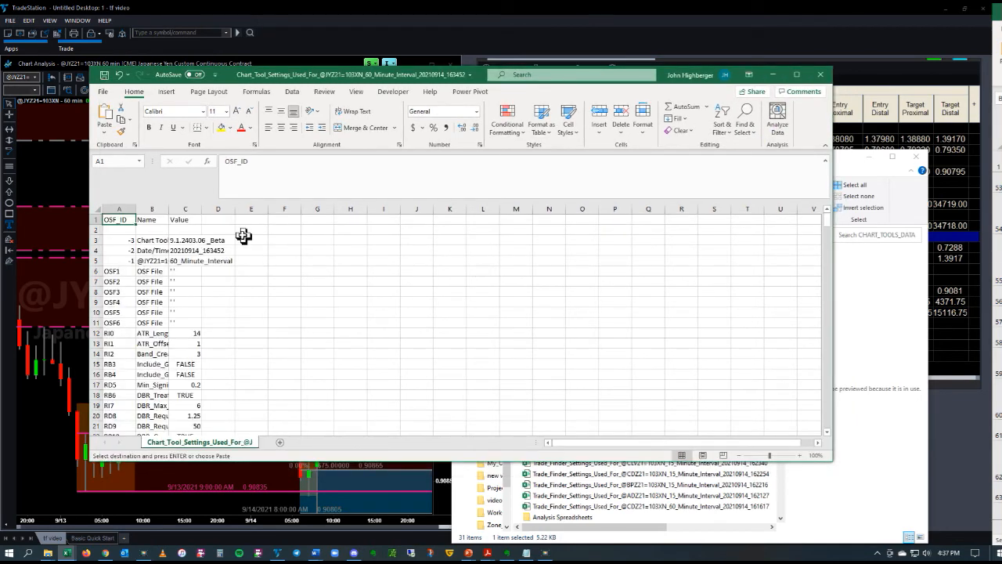
- Choose cell D1 as the paste destination for the copied Trade Finder settings
left_click(217, 217)
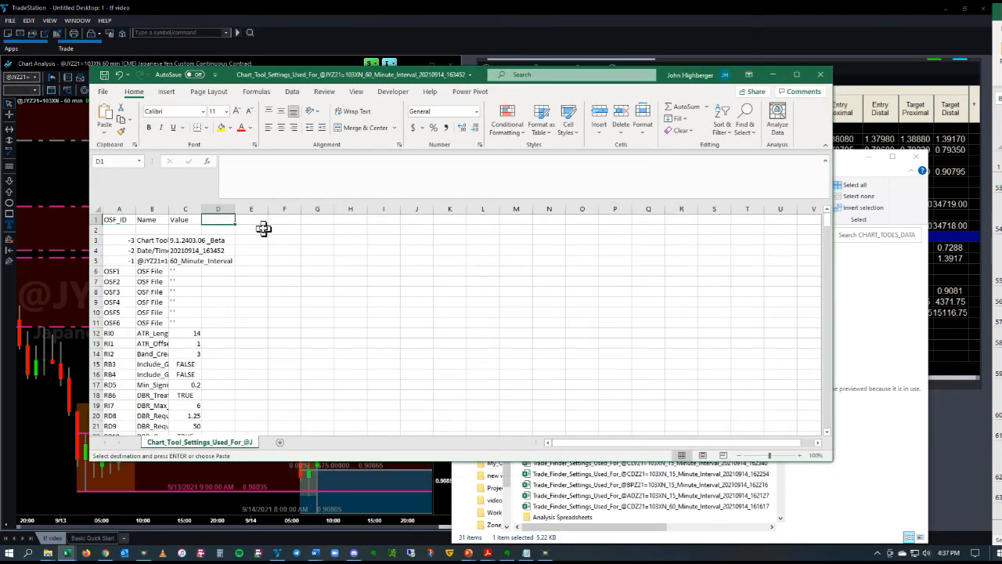
mouse_move(353, 273)
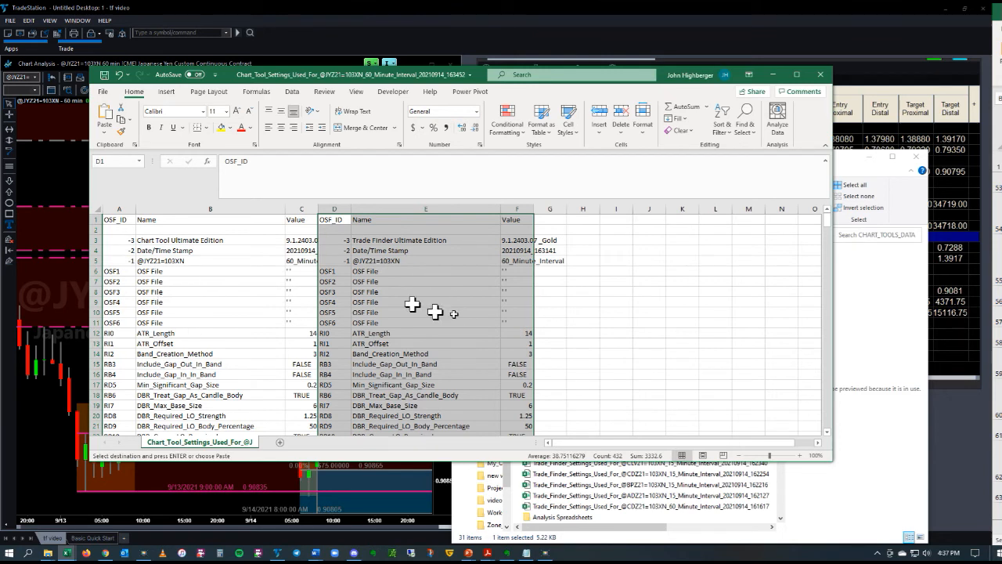
mouse_move(217, 284)
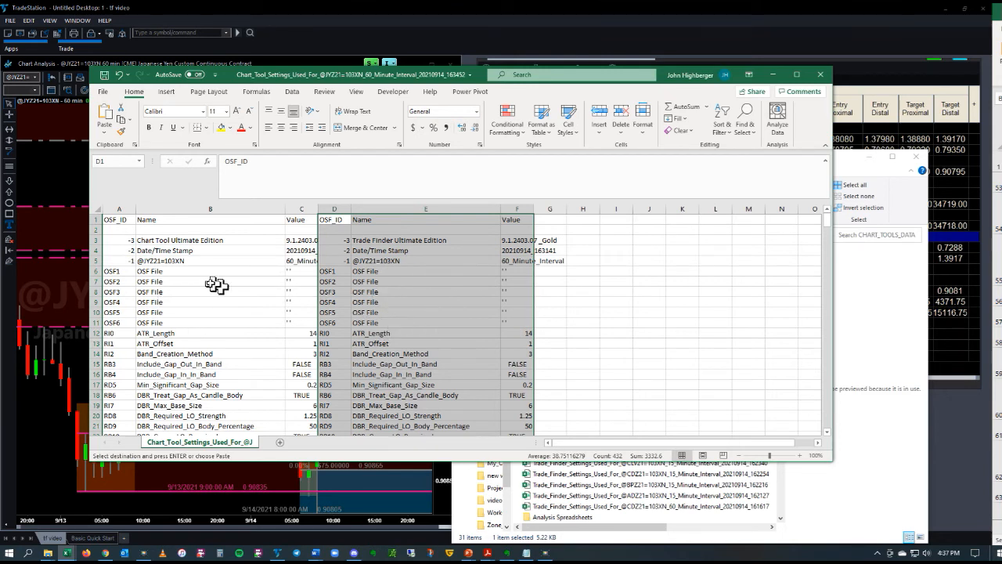
mouse_move(296, 272)
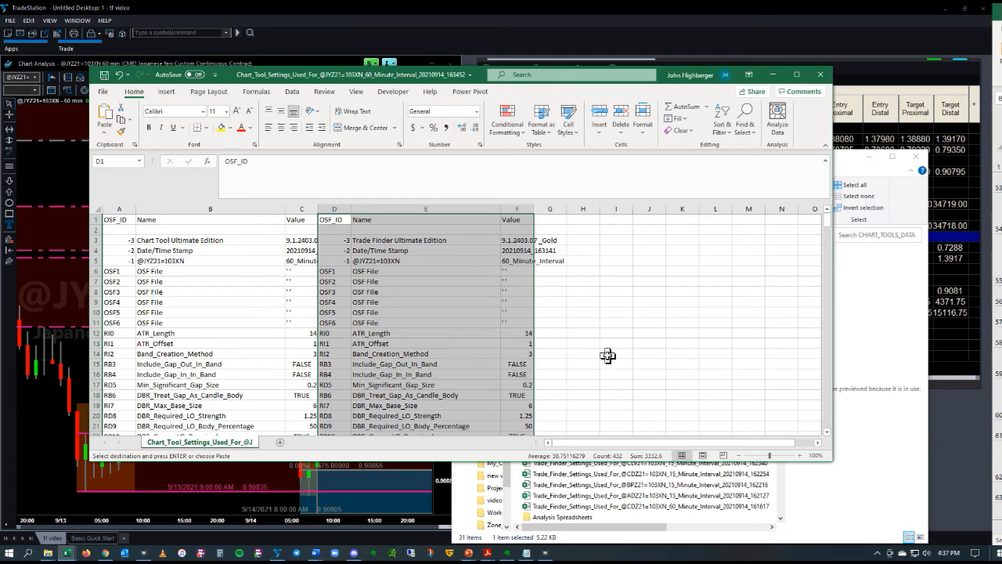
- Deselect the pasted settings and scroll down comparing the two lists through row 150
scroll("down", 3)
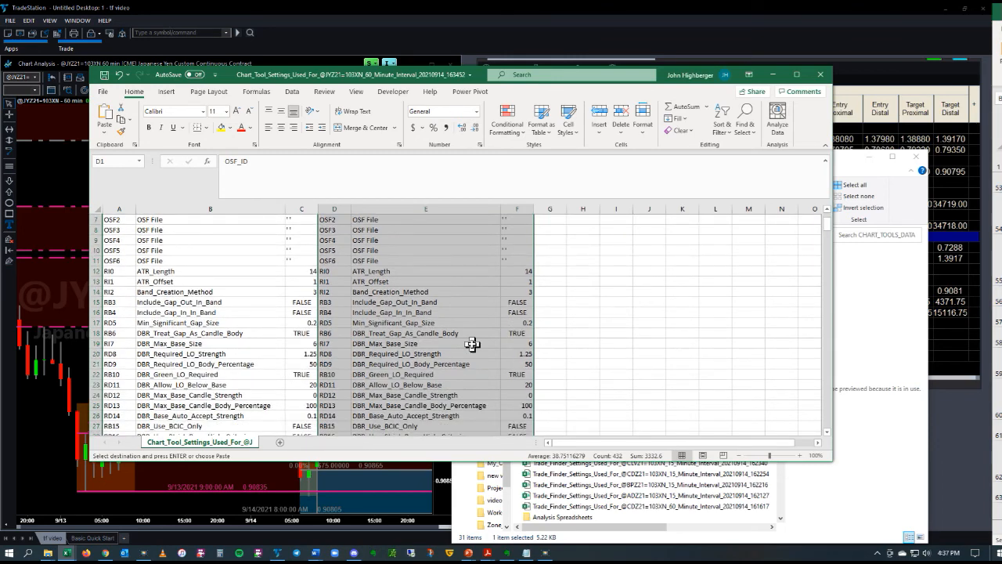
left_click(425, 343)
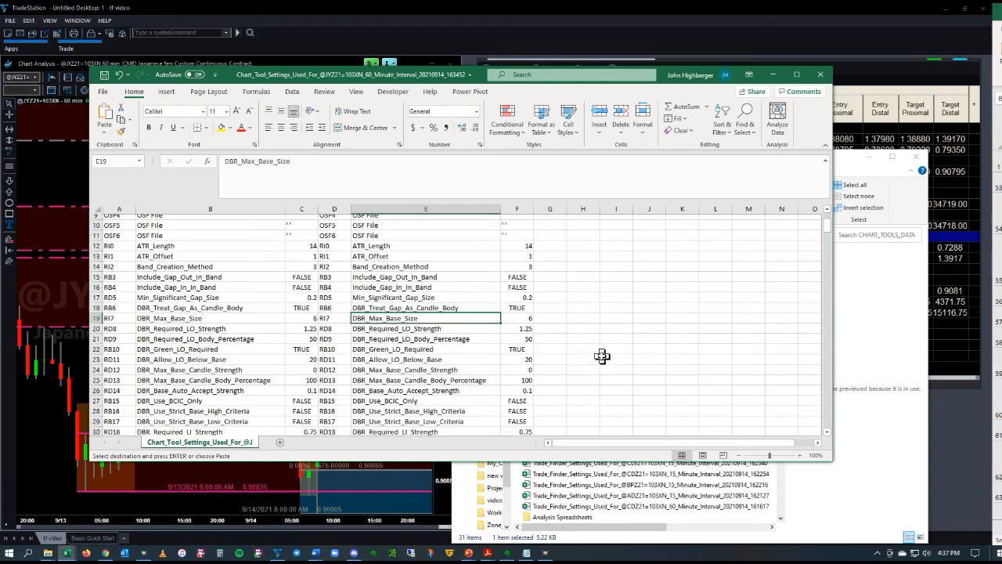
scroll("down", 3)
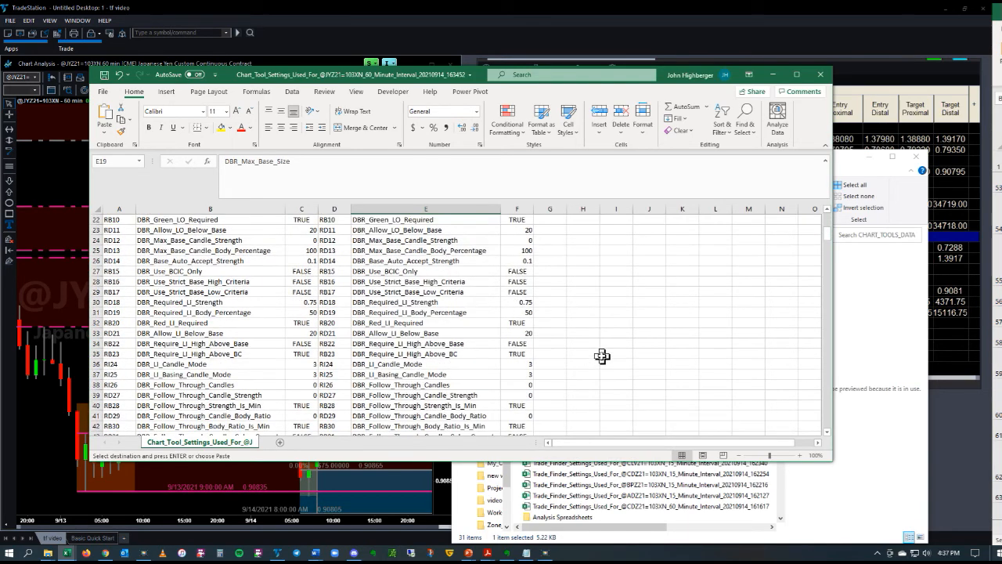
scroll("down", 3)
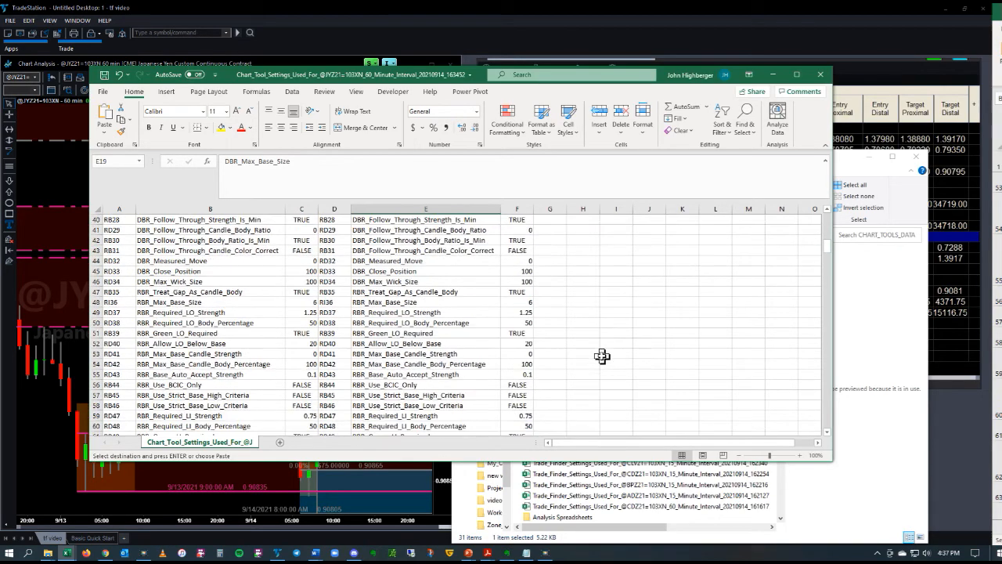
scroll("down", 3)
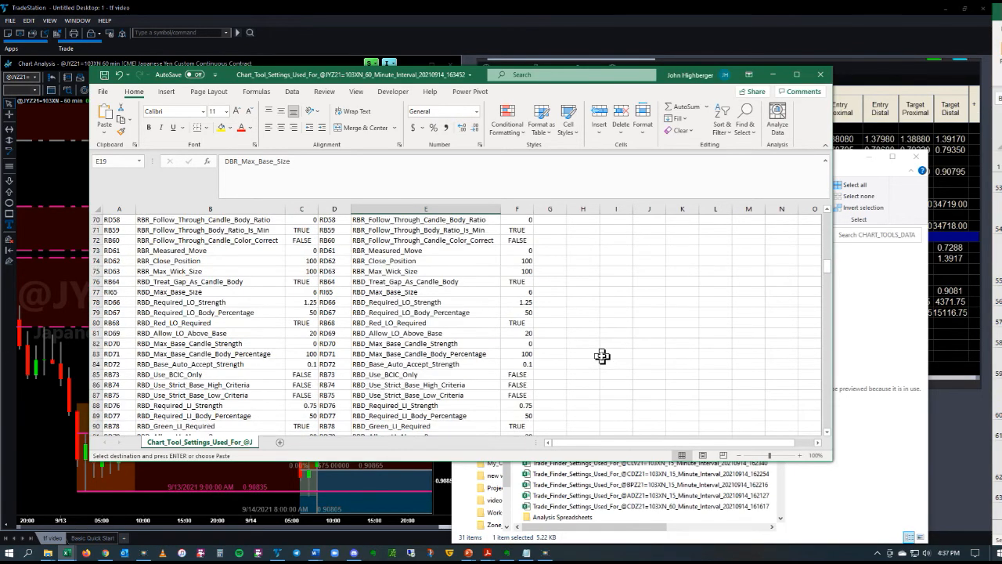
scroll("down", 3)
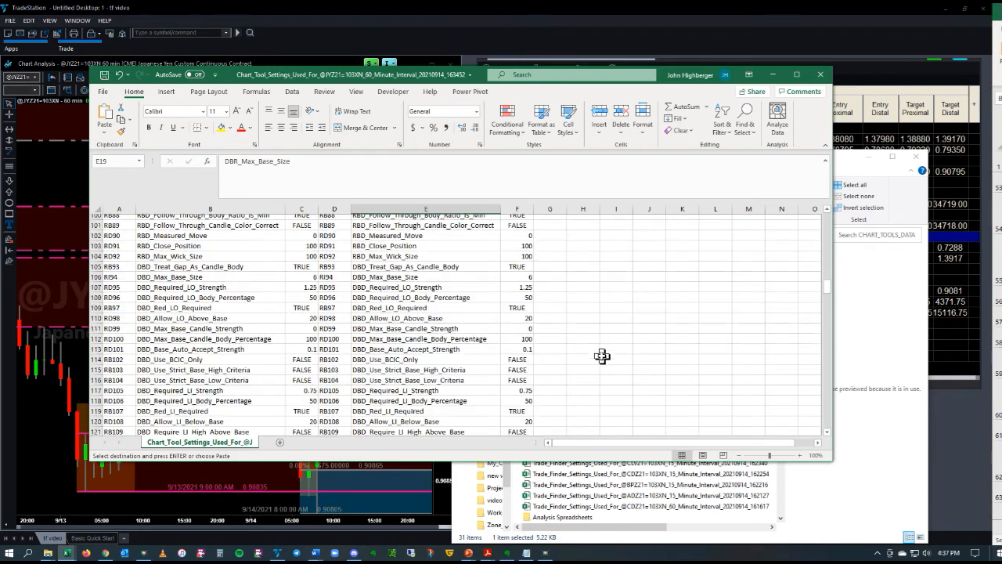
scroll("down", 3)
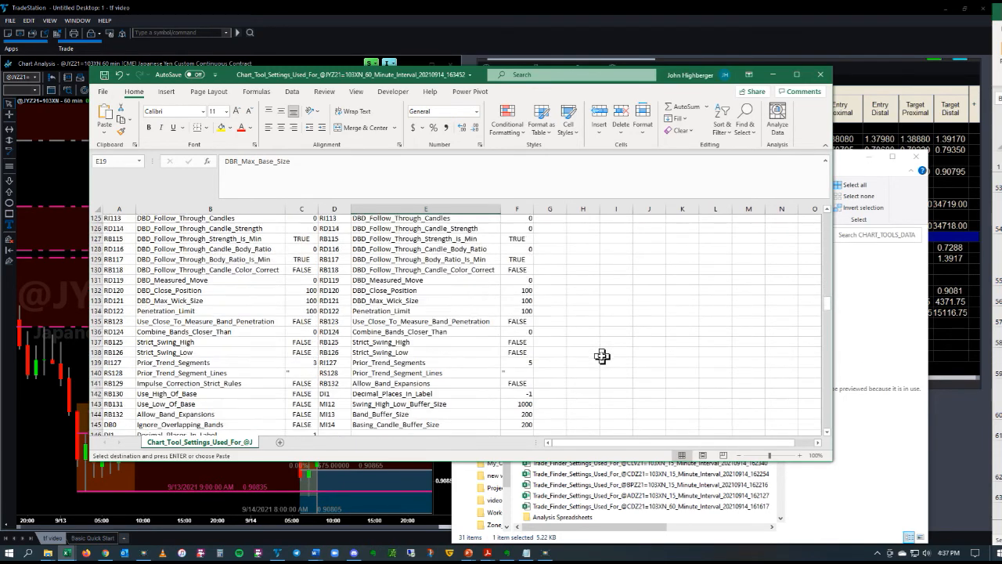
scroll("down", 3)
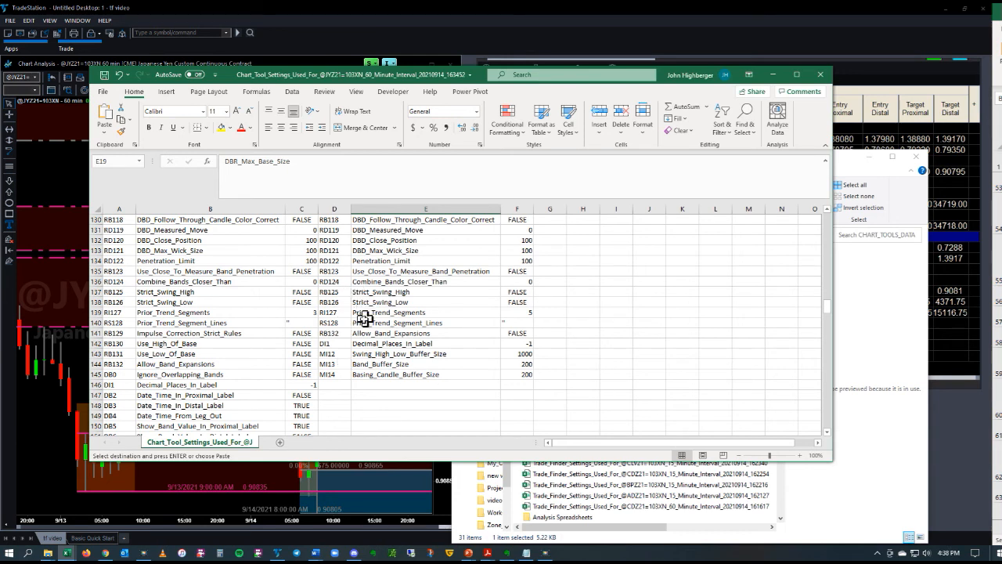
scroll("down", 3)
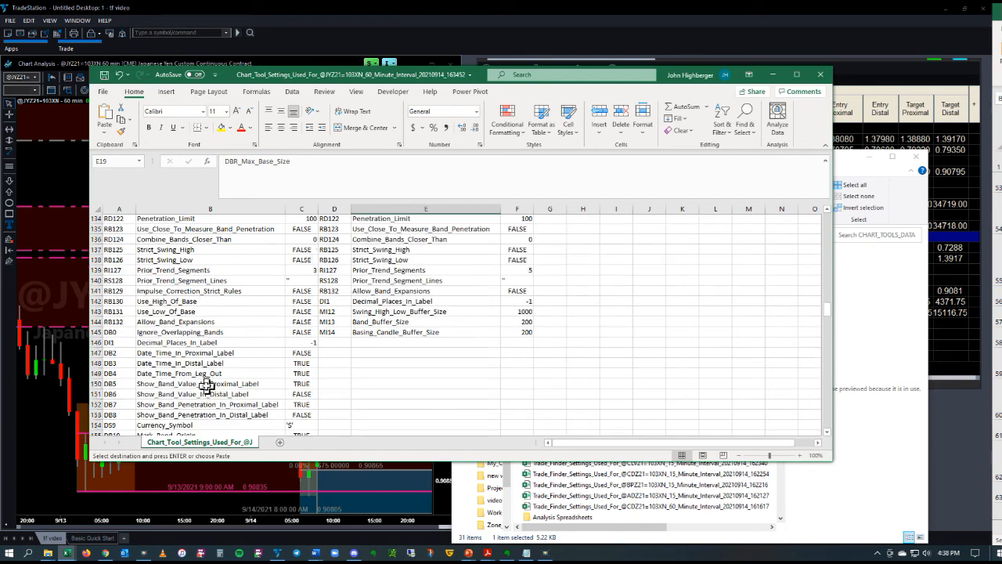
scroll("down", 3)
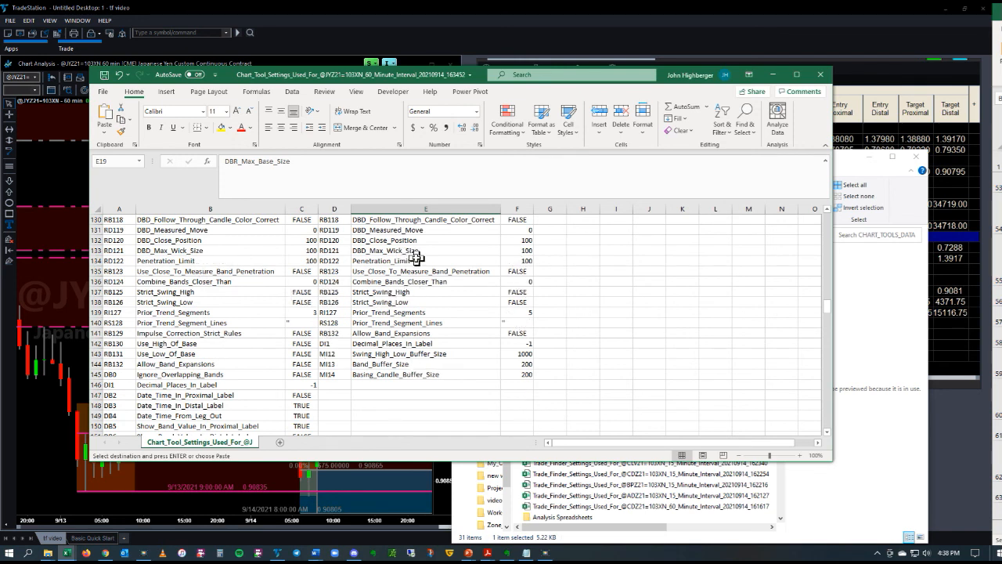
mouse_move(439, 257)
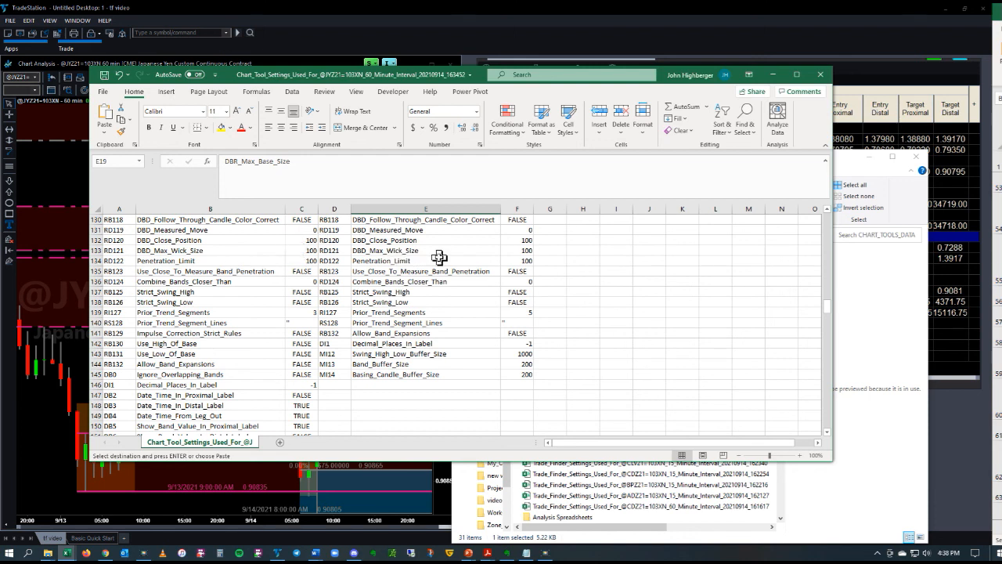